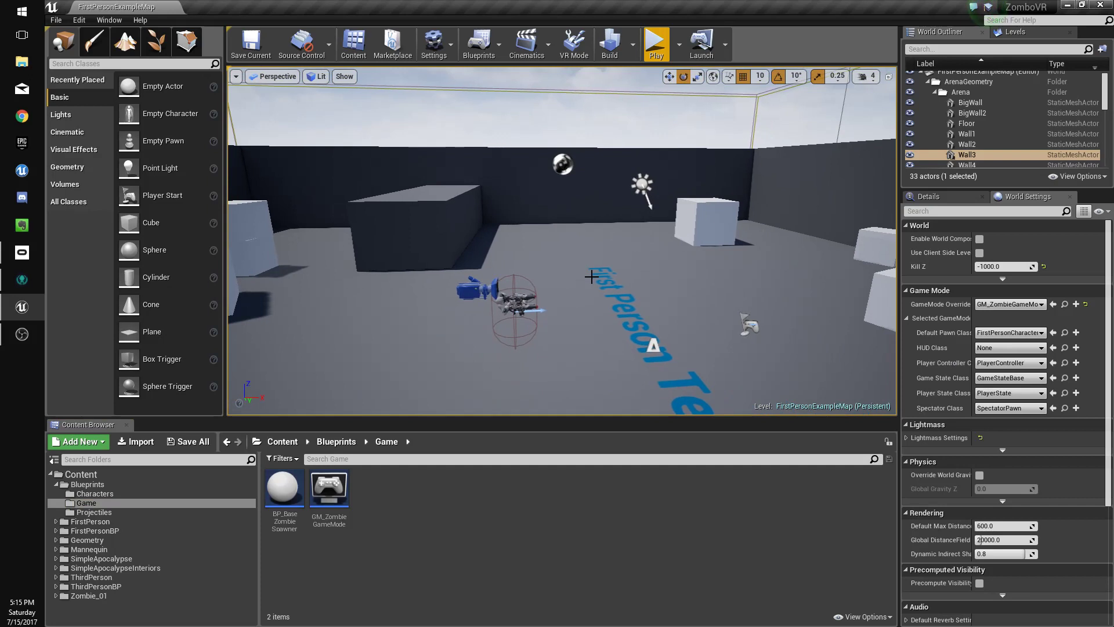
{"action": "mouse_move", "coordinate": [373, 366]}
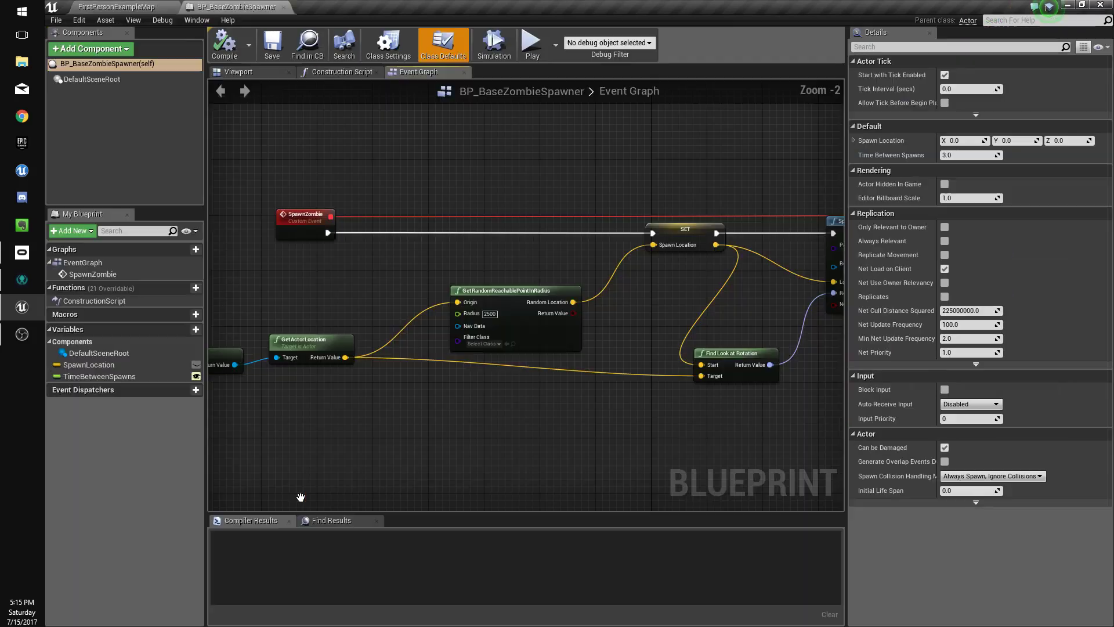
Open the BP_BaseZombieSpawner and GM_ZombieGameMode Blueprint editors on their Event Graph tabs
{"action": "left_click", "coordinate": [113, 6]}
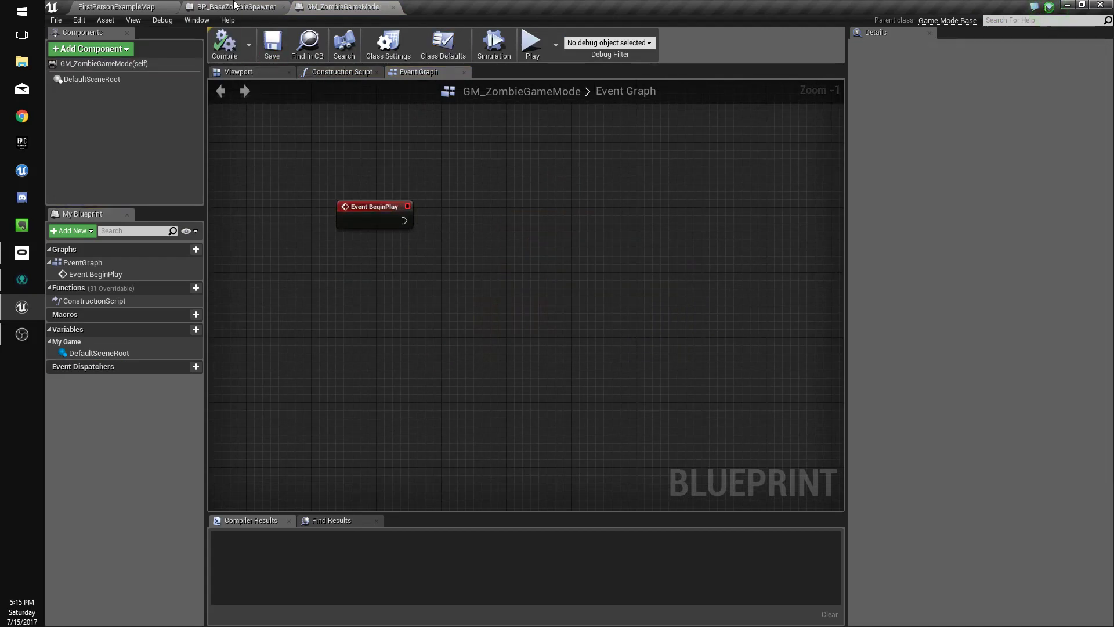
Paste the spawner's zombie-spawning nodes into GM_ZombieGameMode and create SpawnLocation and TimeBetweenSpawns variables
{"action": "left_click", "coordinate": [234, 6]}
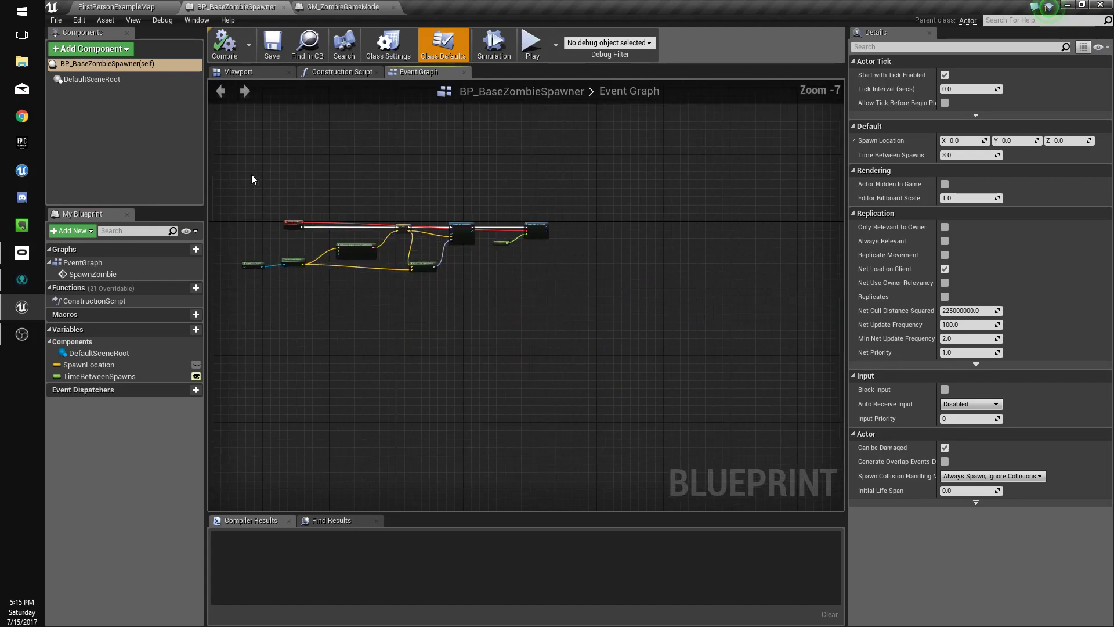
{"action": "left_click", "coordinate": [341, 7]}
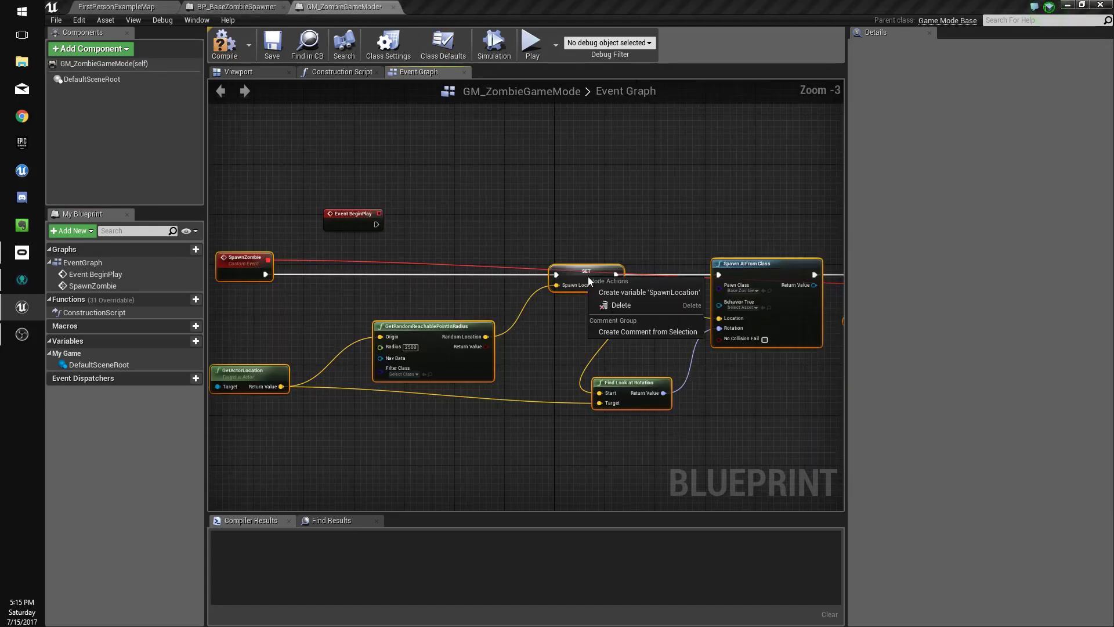
{"action": "left_click", "coordinate": [649, 291]}
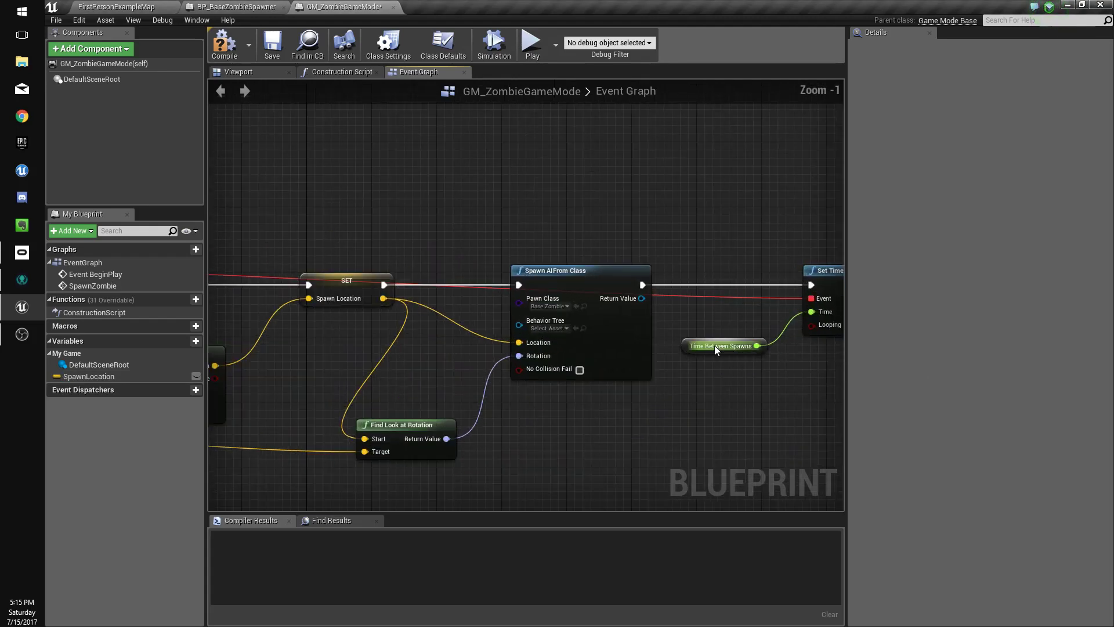
{"action": "right_click", "coordinate": [720, 346]}
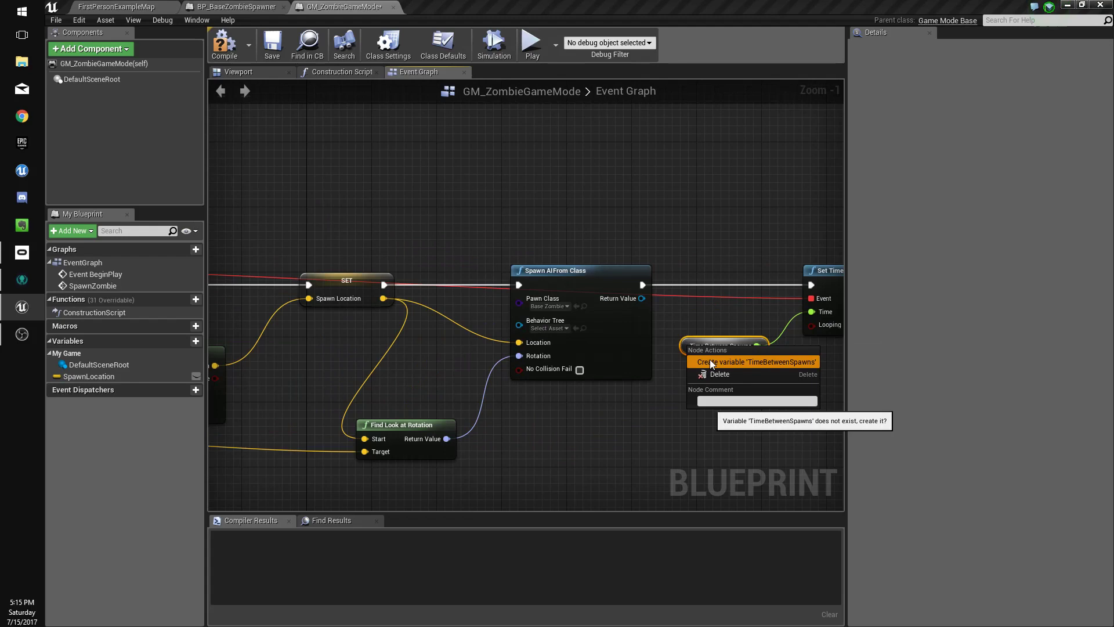
{"action": "left_click", "coordinate": [753, 361]}
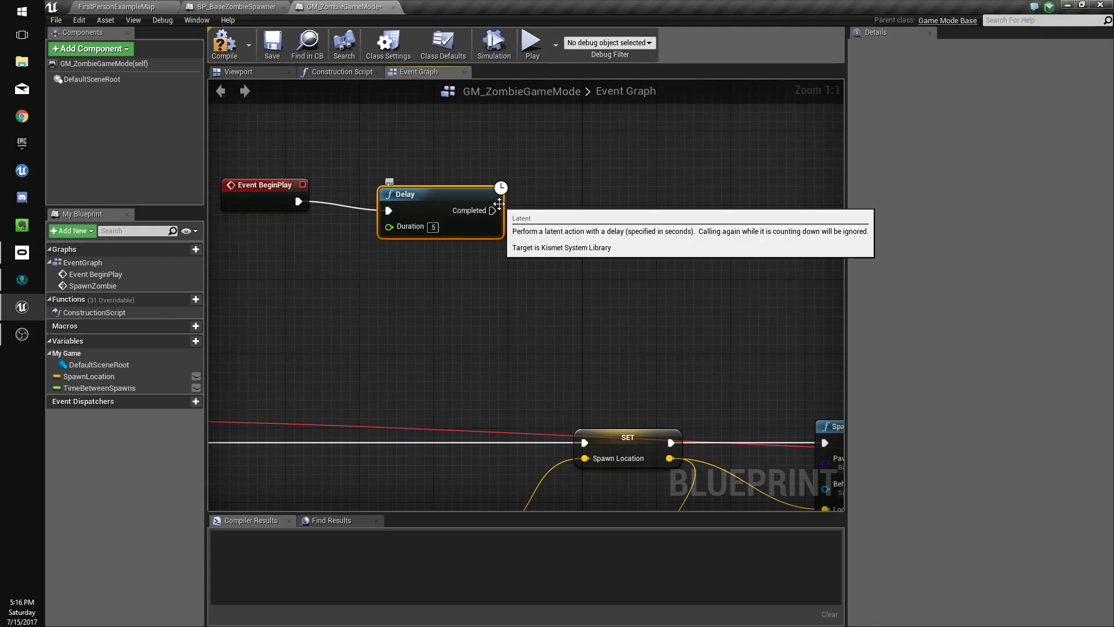
Call Spawn Zombie from the Delay's Completed pin, close BP_BaseZombieSpawner, and return to the level
{"action": "left_click_drag", "start_coordinate": [492, 210], "coordinate": [566, 203]}
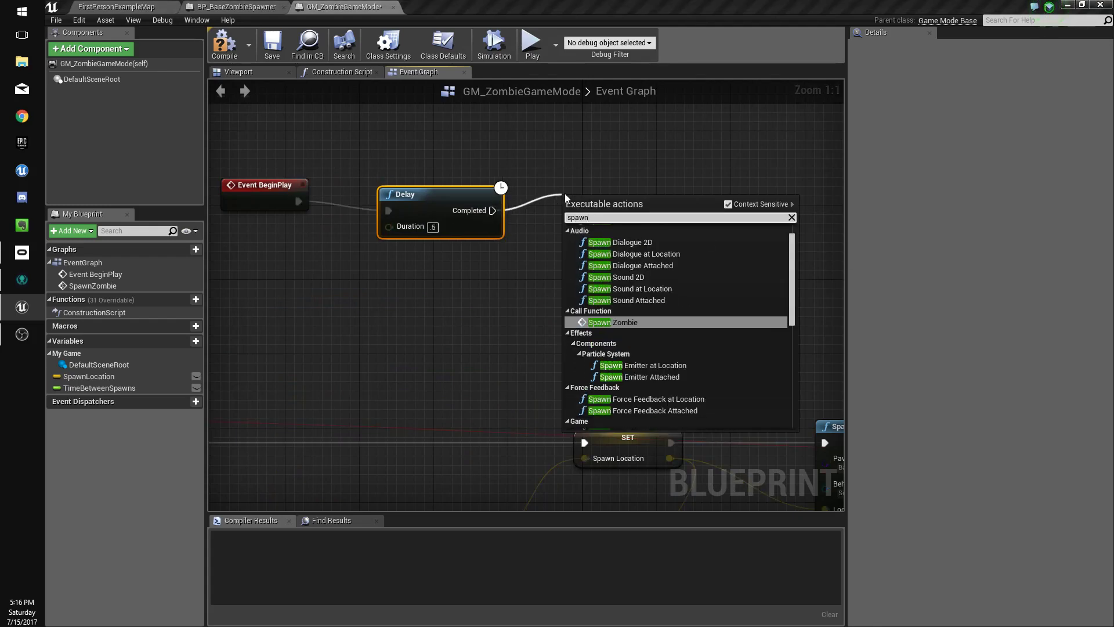
{"action": "left_click", "coordinate": [608, 322]}
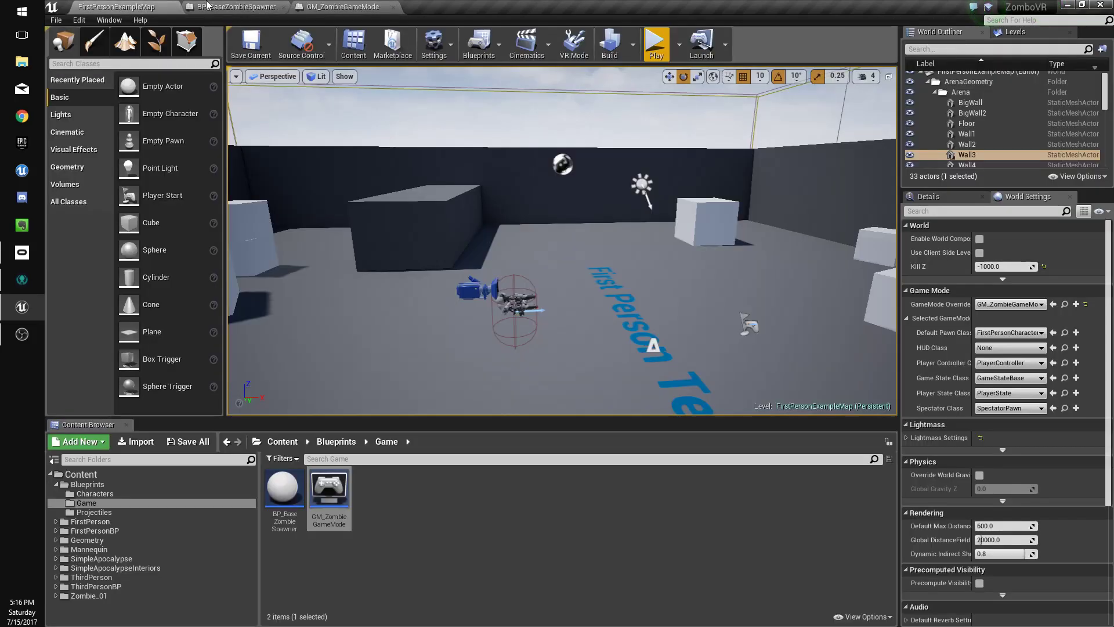
{"action": "left_click", "coordinate": [284, 487]}
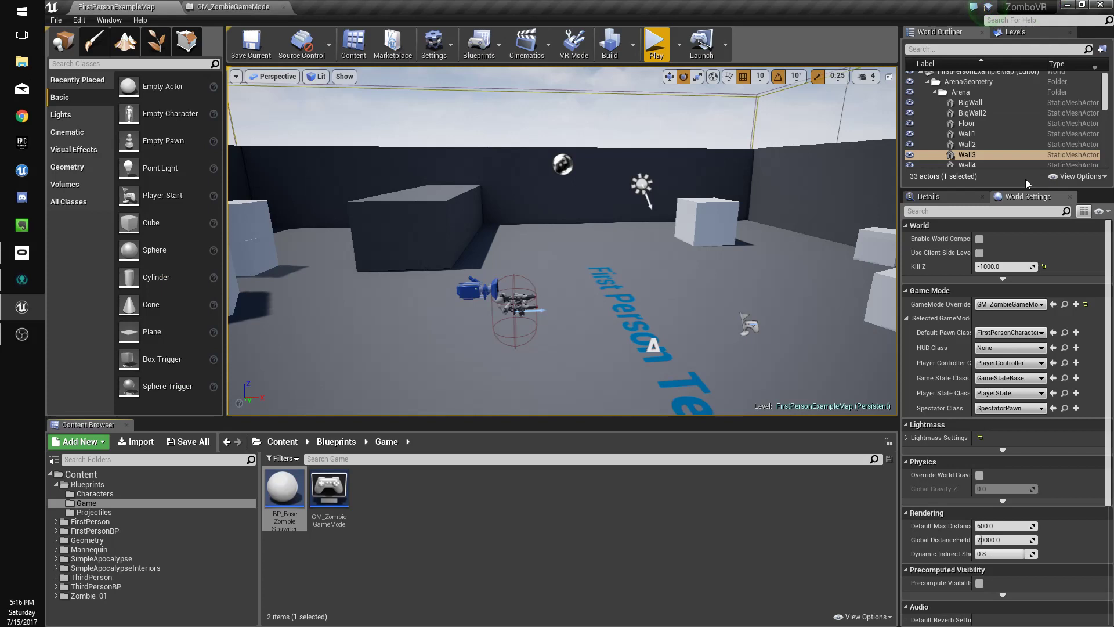
{"action": "left_click", "coordinate": [140, 20]}
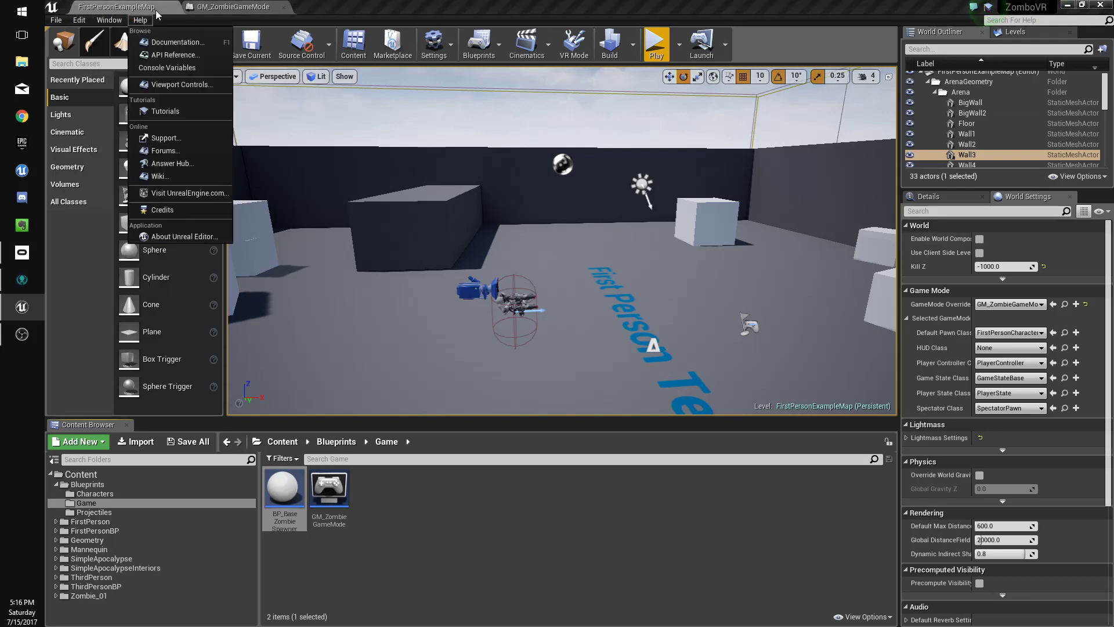
{"action": "left_click", "coordinate": [109, 20]}
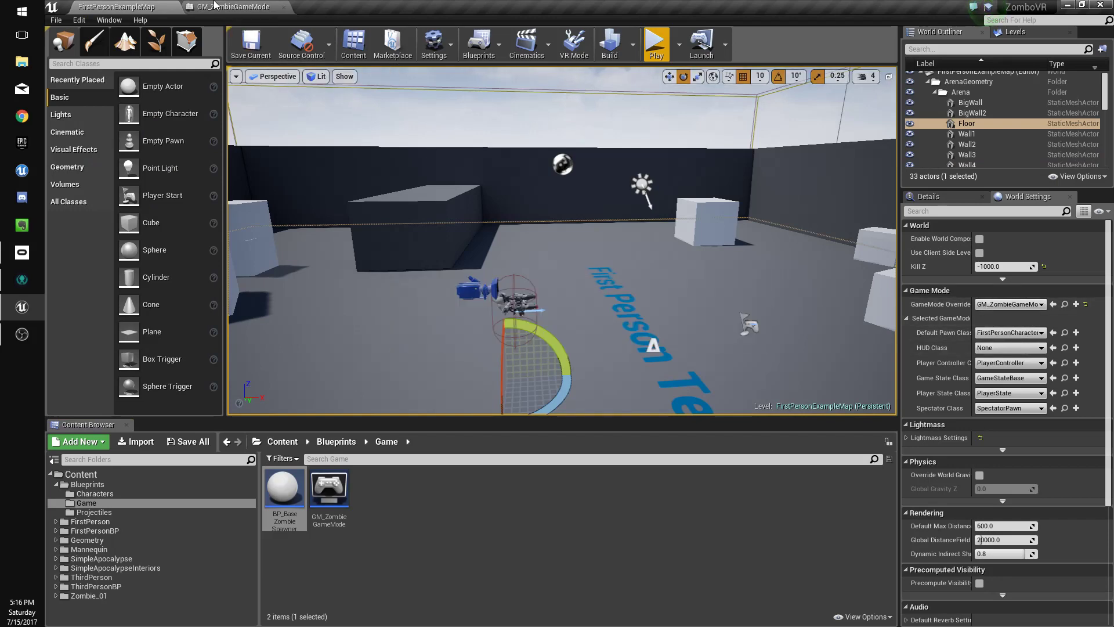
Return to GM_ZombieGameMode's event graph and add a new Boolean variable from My Blueprint
{"action": "left_click", "coordinate": [221, 6]}
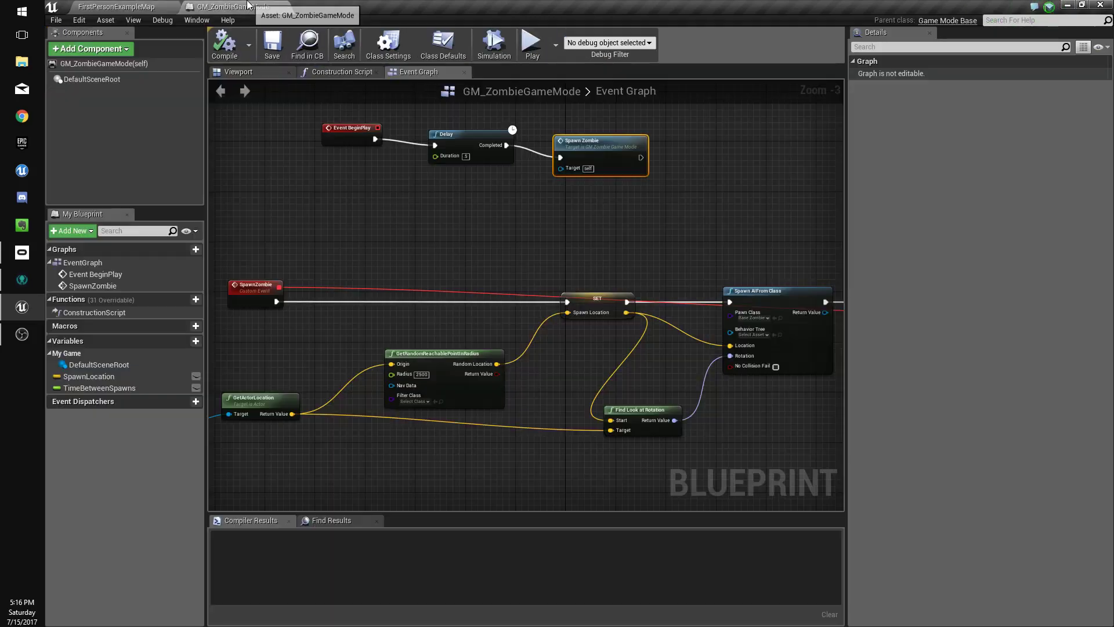
{"action": "scroll", "scroll_direction": "down", "scroll_amount": 3}
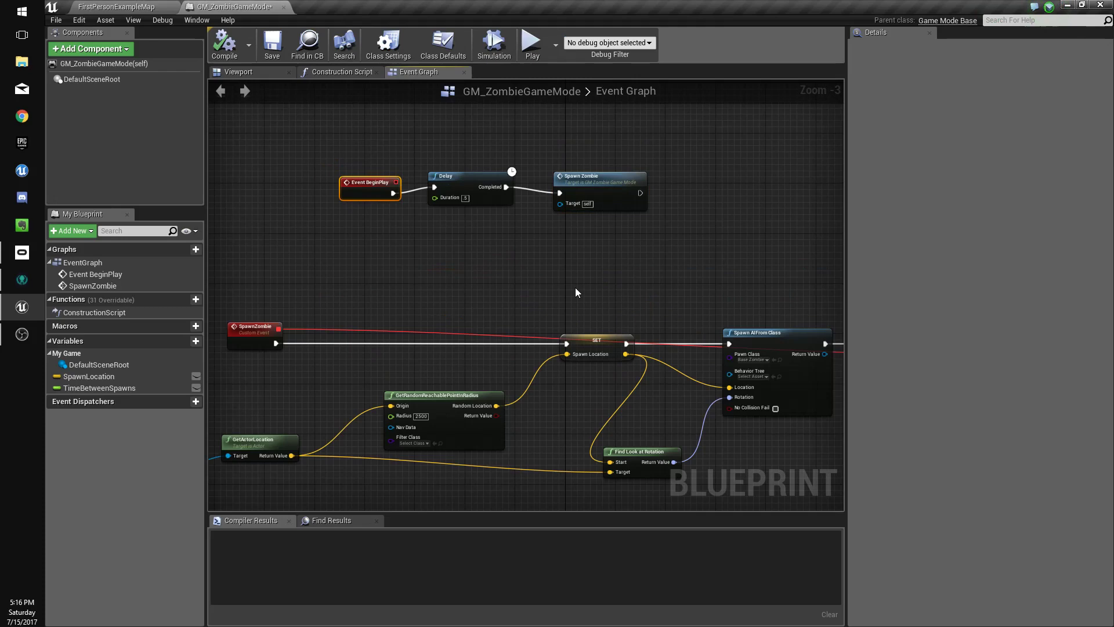
{"action": "scroll", "scroll_direction": "down", "scroll_amount": 3}
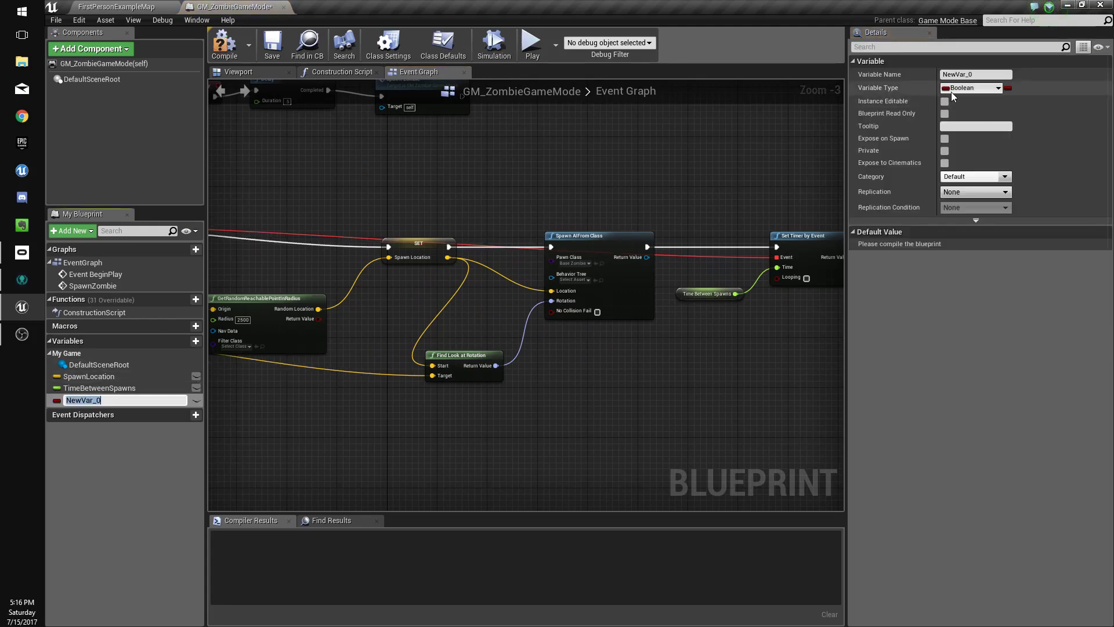
Make an integer ZombiesToSpawn, branch on it exceeding zero after SpawnZombie, and add a custom event
{"action": "left_click", "coordinate": [975, 88]}
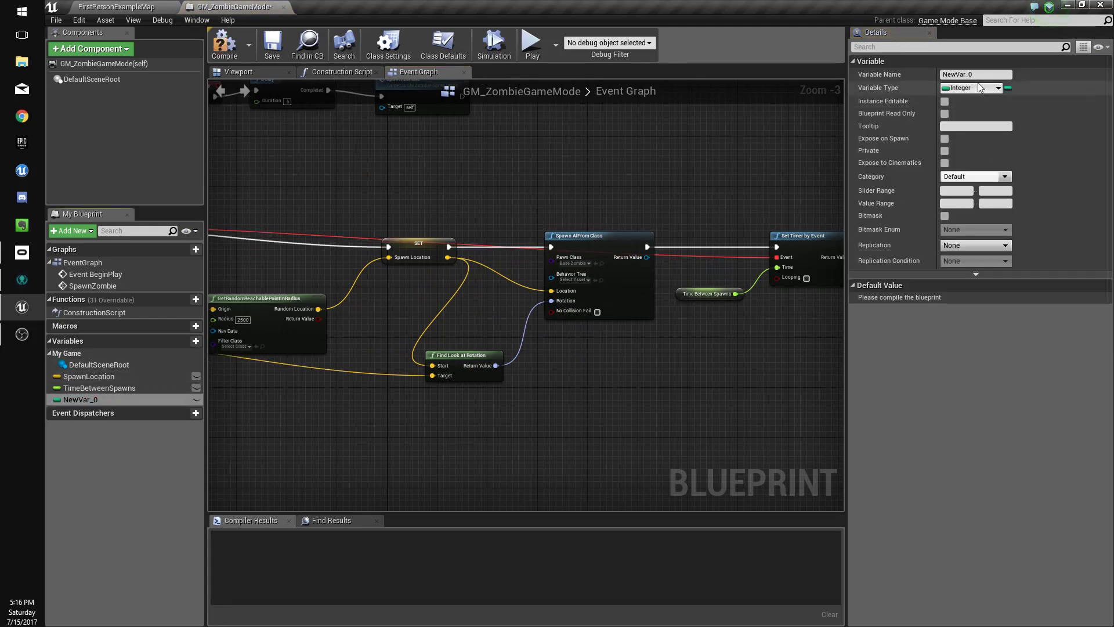
{"action": "type", "text": "ZombiesToSpaw"}
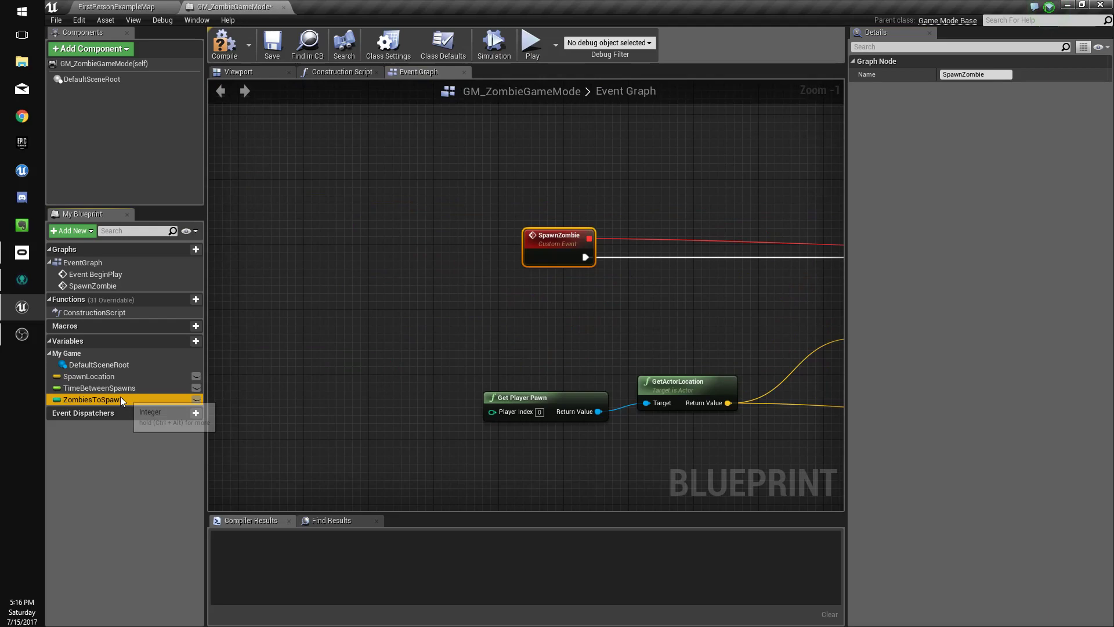
{"action": "left_click_drag", "start_coordinate": [92, 399], "coordinate": [407, 310]}
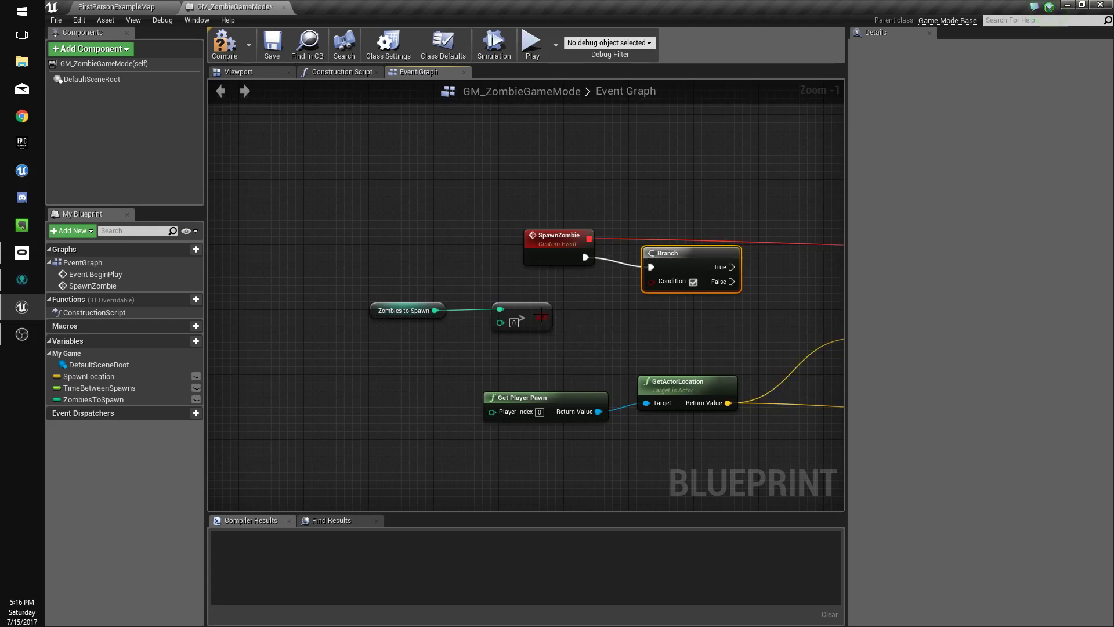
{"action": "scroll", "scroll_direction": "down", "scroll_amount": 3}
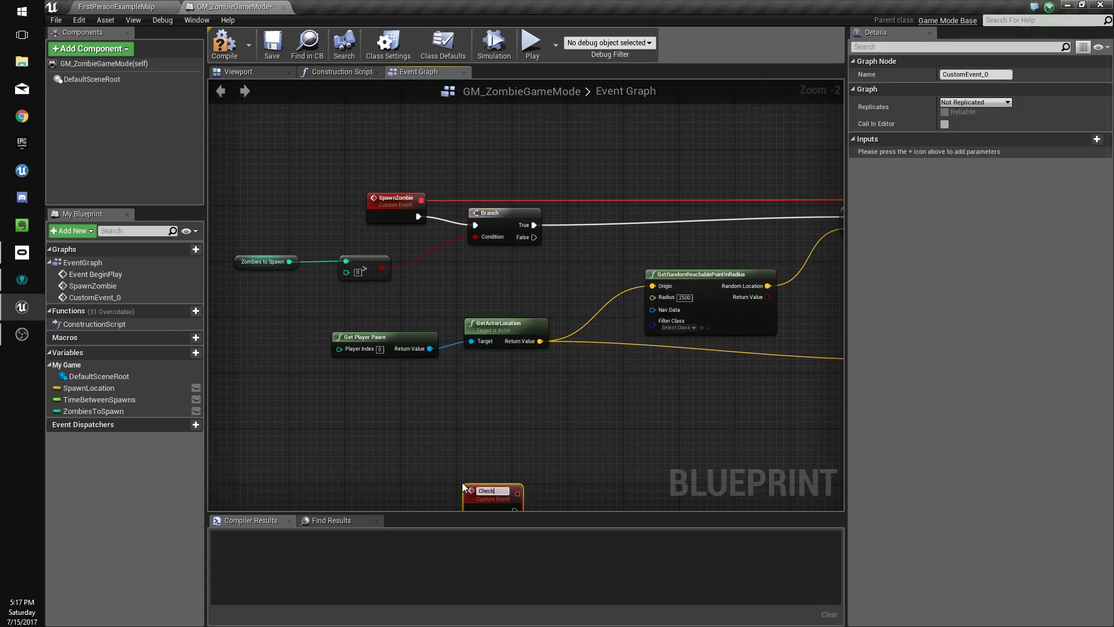
Name the custom event CheckForVictory and call it from the Branch's False pin
{"action": "type", "text": "CheckForVictory"}
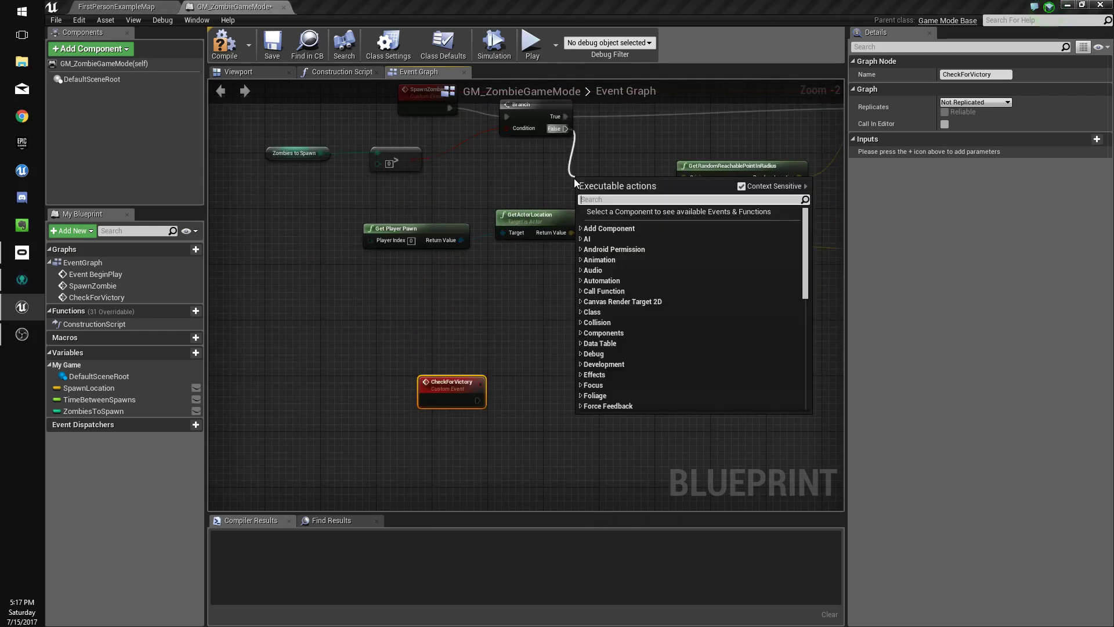
{"action": "type", "text": "check"}
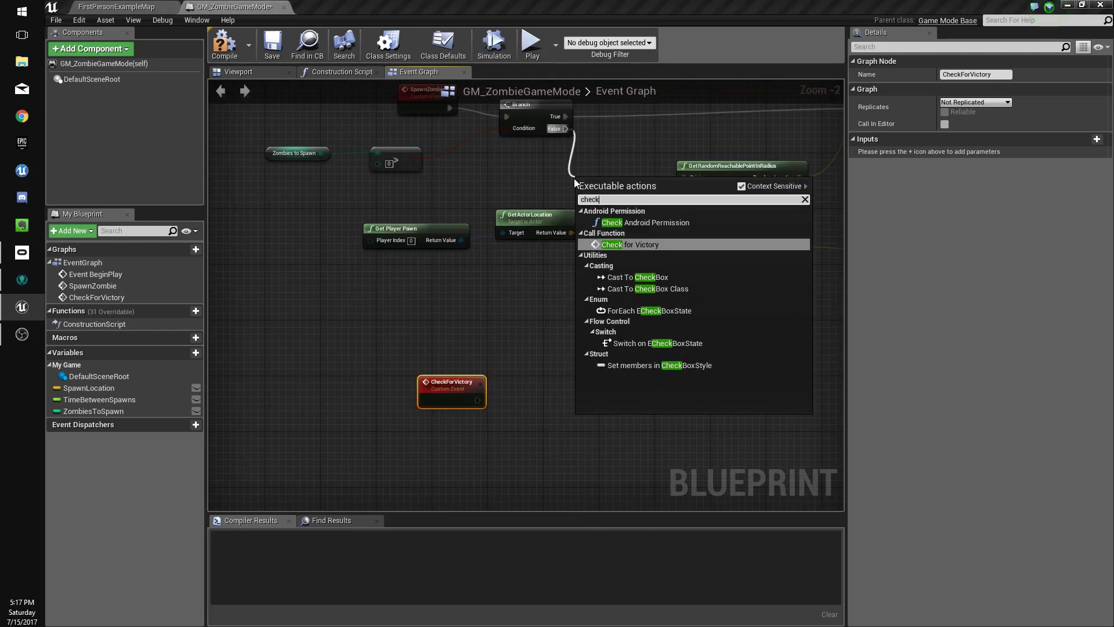
{"action": "left_click", "coordinate": [629, 244]}
{"action": "type", "text": "ad"}
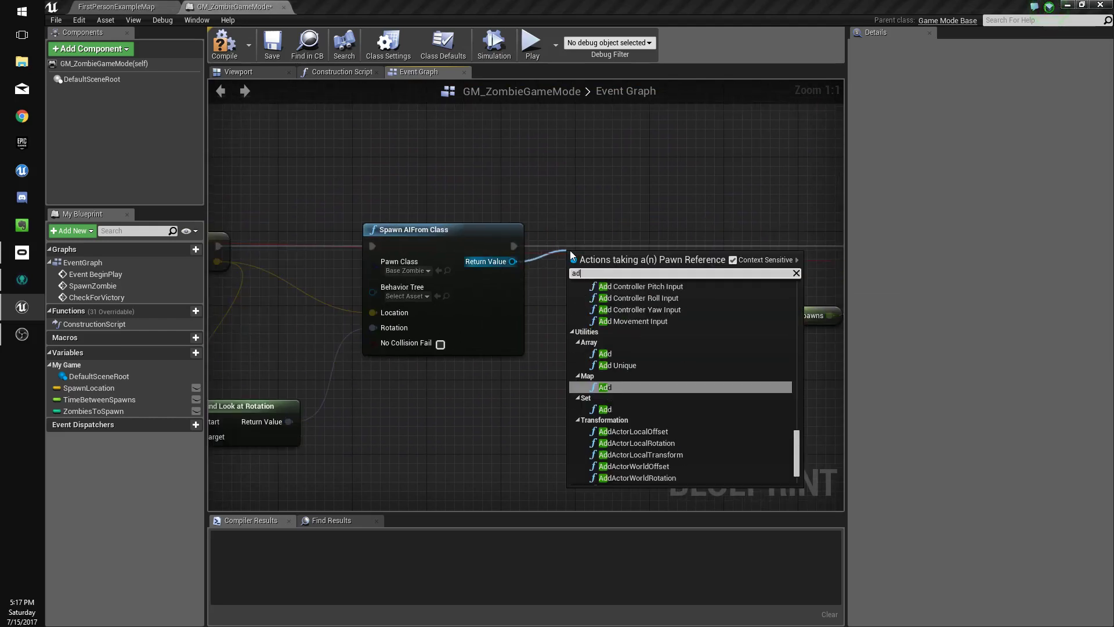
AddUnique spawned zombies into ActiveZombies, a new Base Zombie Object Reference array variable
{"action": "left_click", "coordinate": [616, 365]}
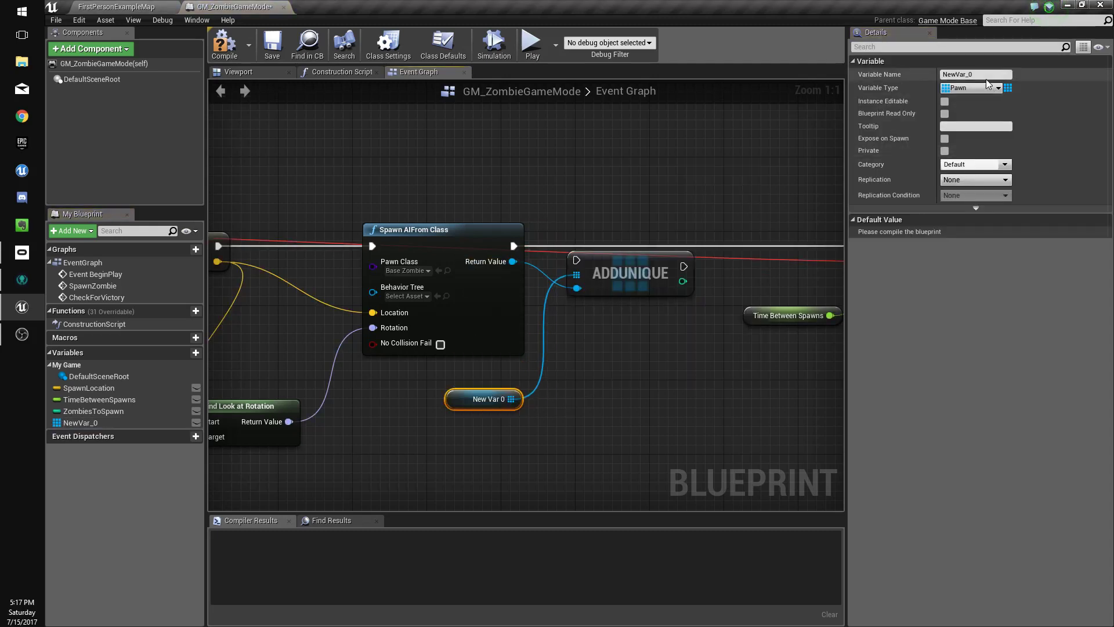
{"action": "left_click", "coordinate": [998, 87]}
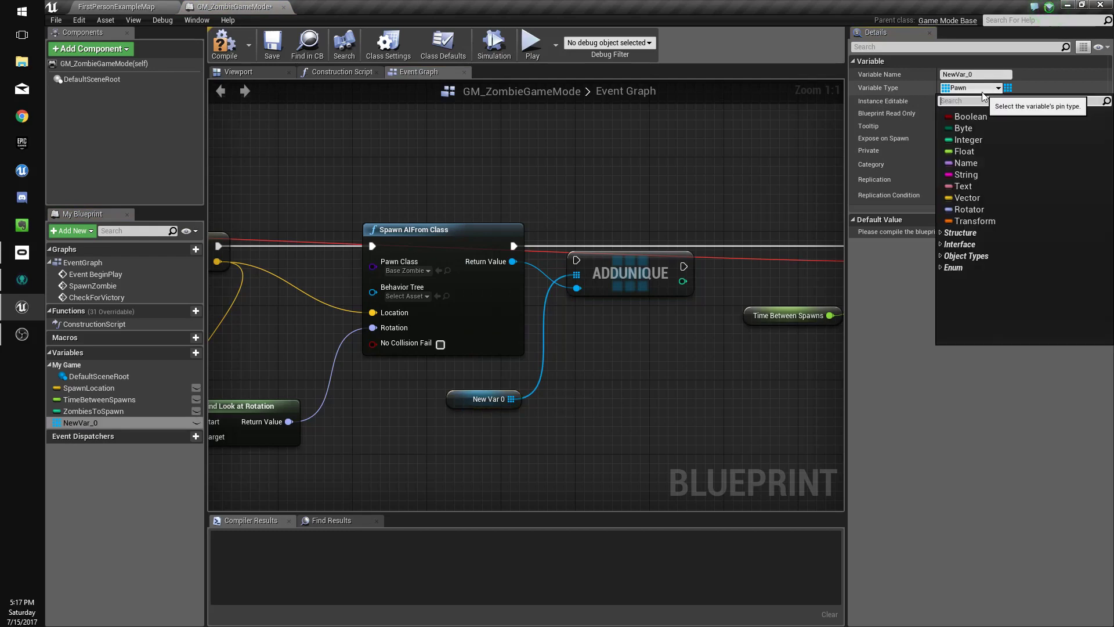
{"action": "type", "text": "basezom"}
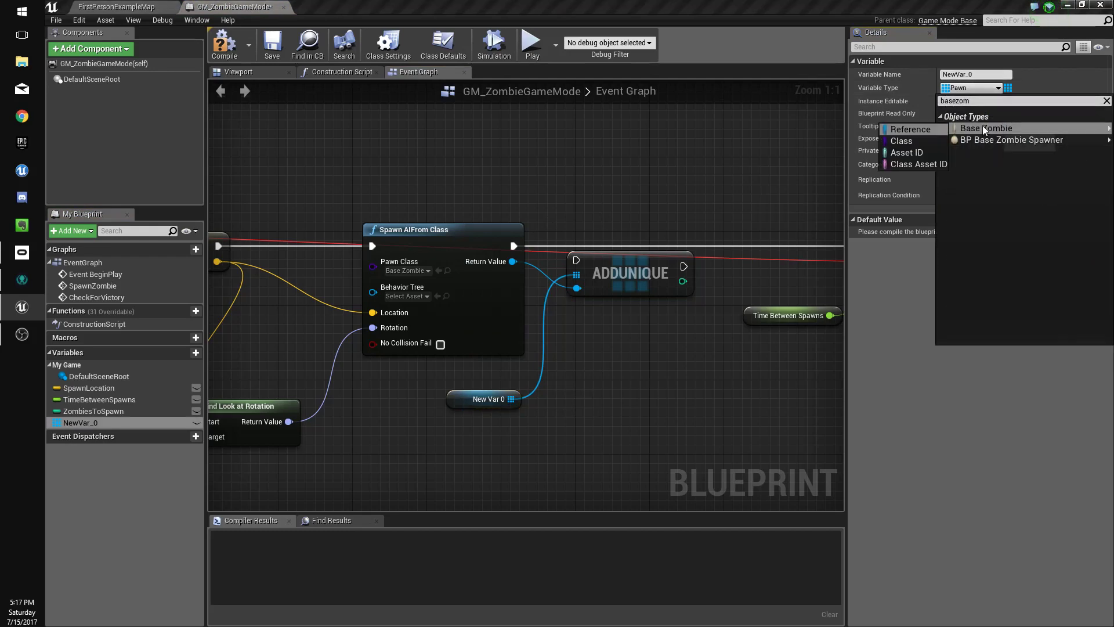
{"action": "left_click", "coordinate": [986, 128]}
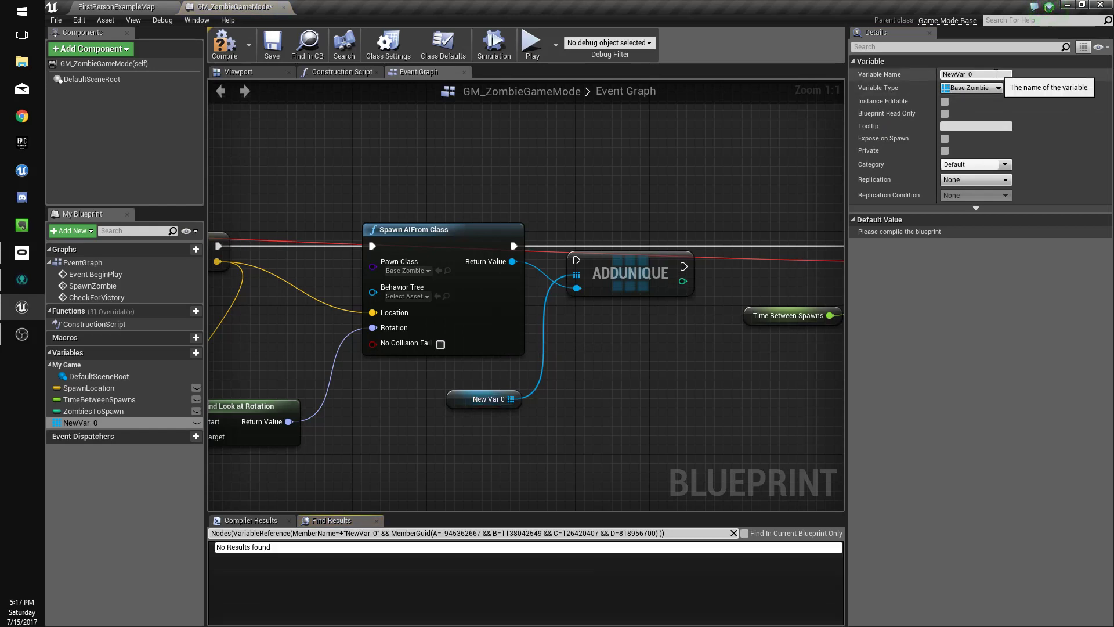
{"action": "type", "text": "Zombies"}
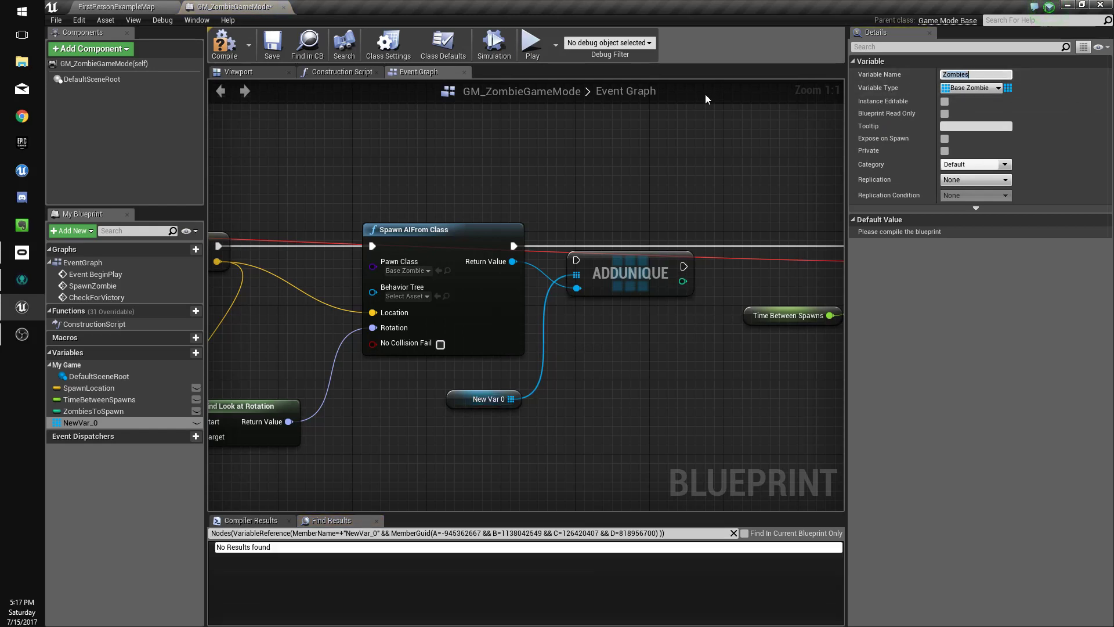
{"action": "type", "text": "ActiveZombies"}
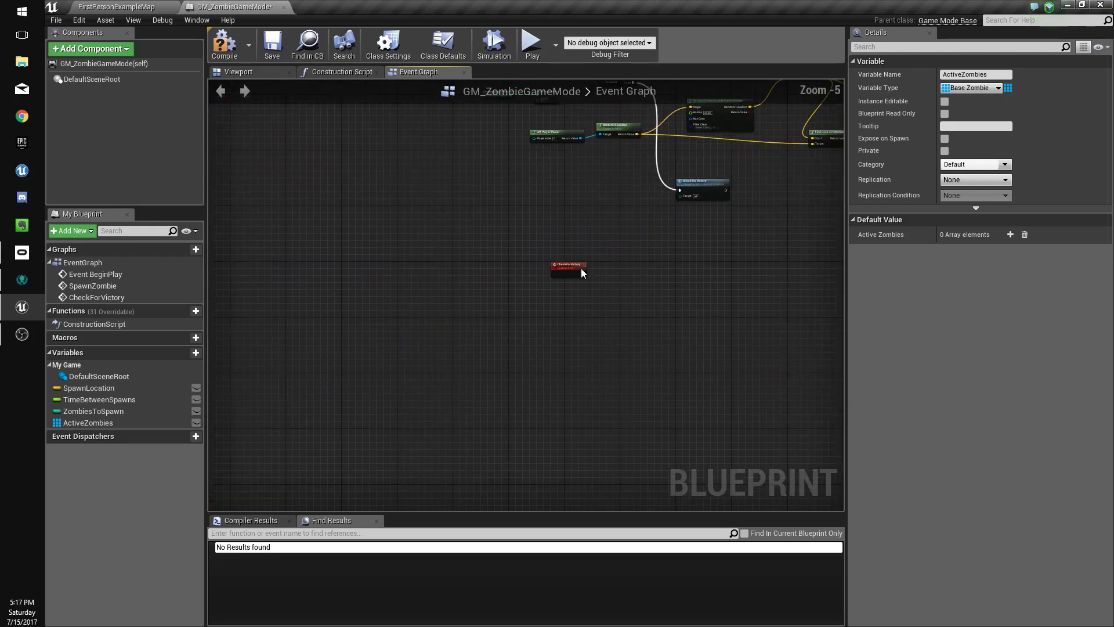
Place an ActiveZombies getter beside CheckForVictory and feed it into an Is Valid Index node
{"action": "left_click_drag", "start_coordinate": [86, 422], "coordinate": [392, 373]}
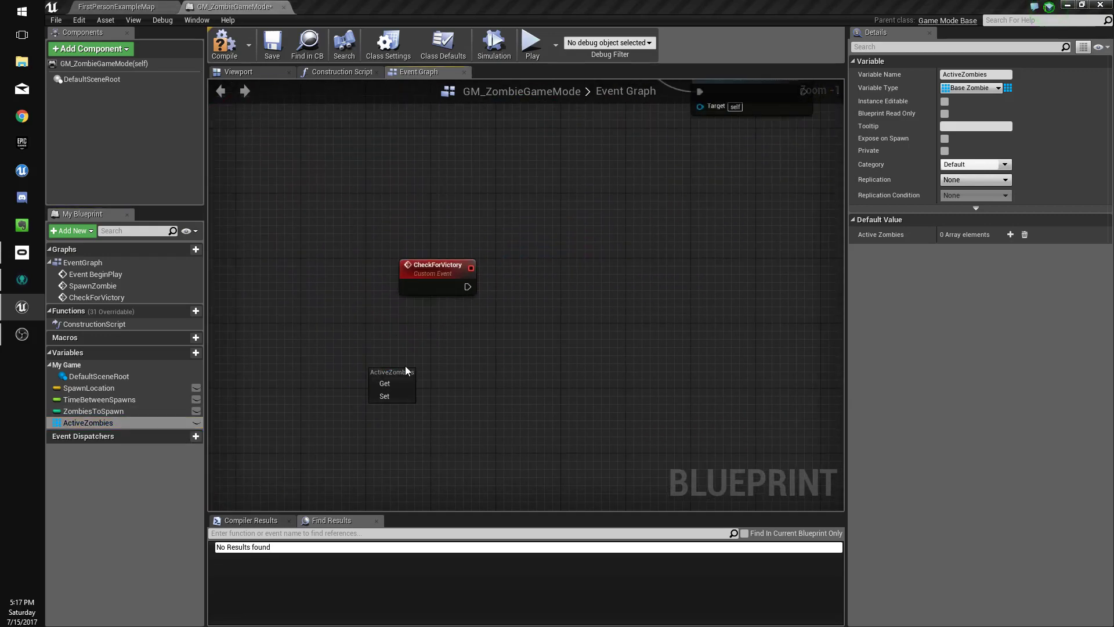
{"action": "left_click", "coordinate": [384, 383]}
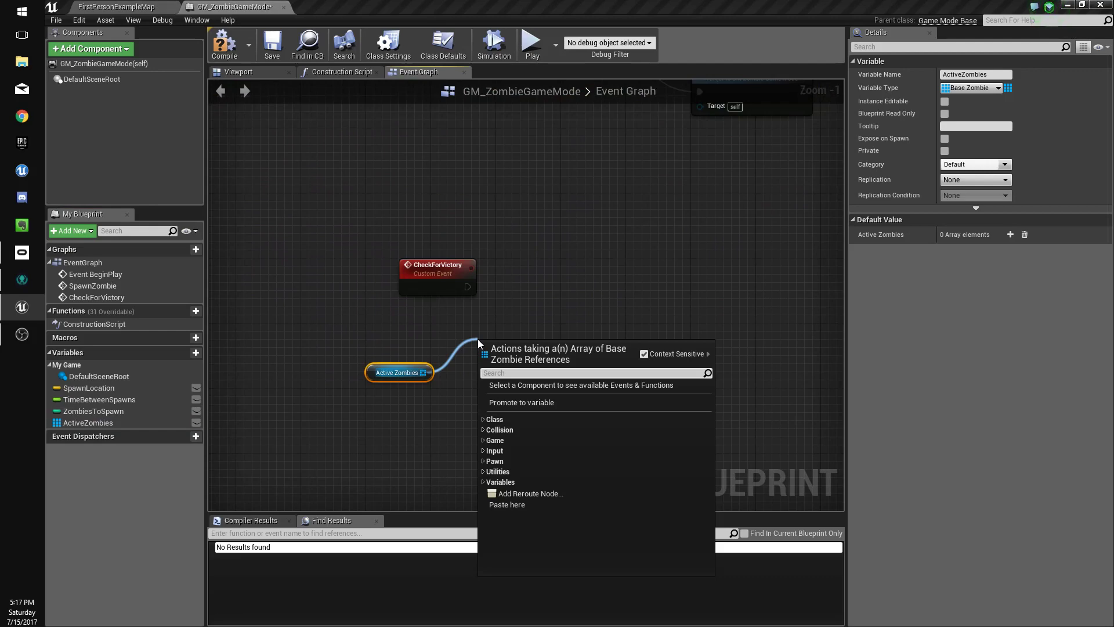
{"action": "type", "text": "is"}
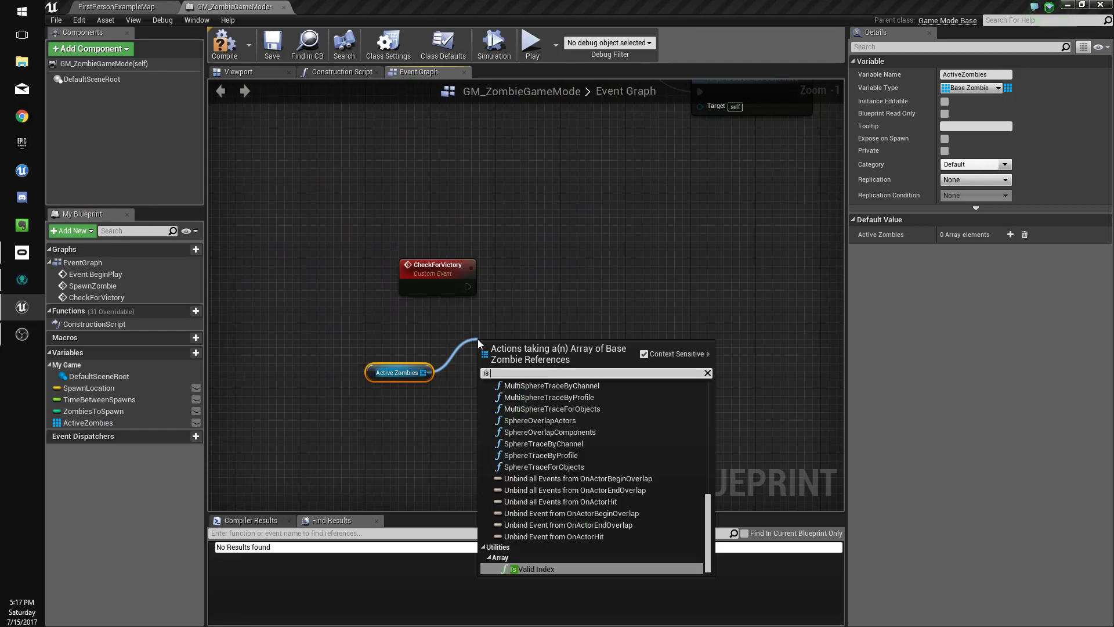
{"action": "left_click", "coordinate": [531, 569]}
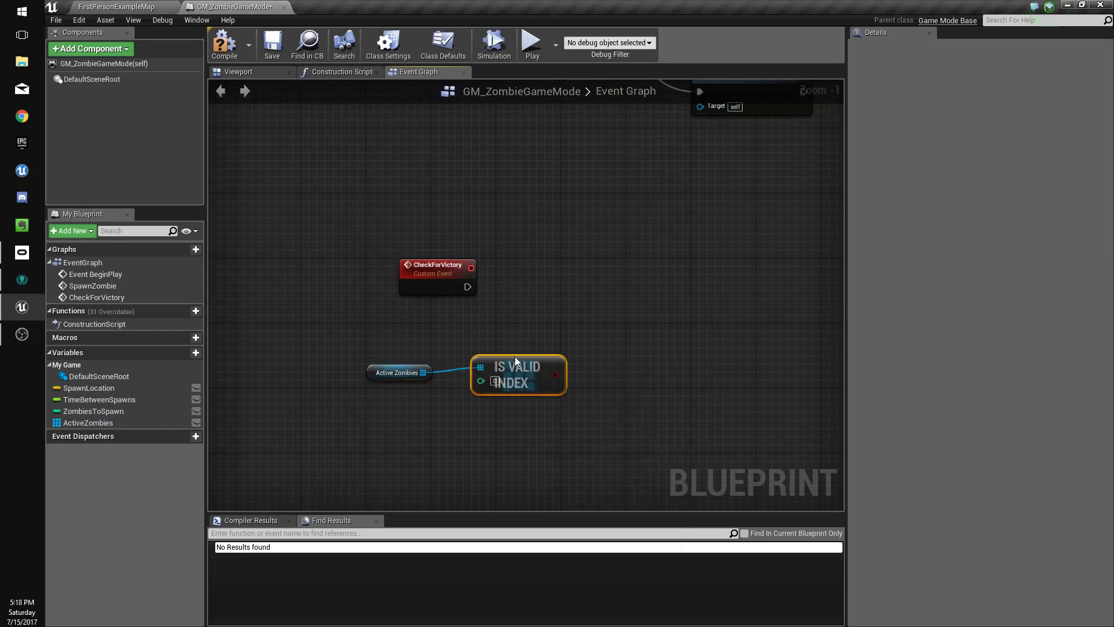
{"action": "mouse_move", "coordinate": [493, 381]}
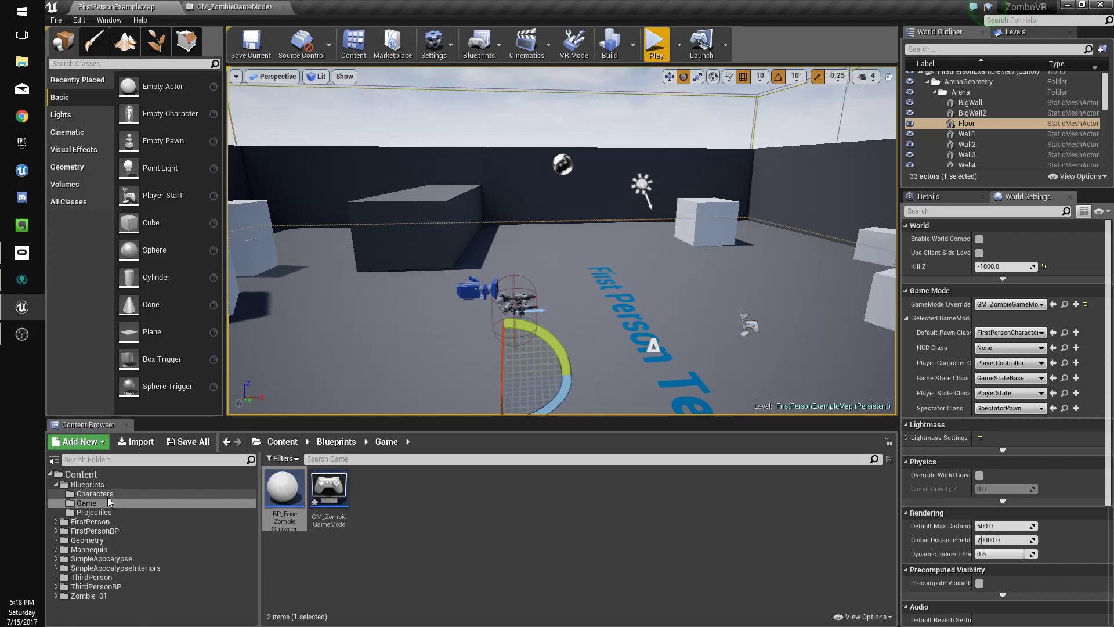
Give BaseZombie a 10-second Set Life Span after Stop Movement Immediately, then compile
{"action": "double_click", "coordinate": [285, 488]}
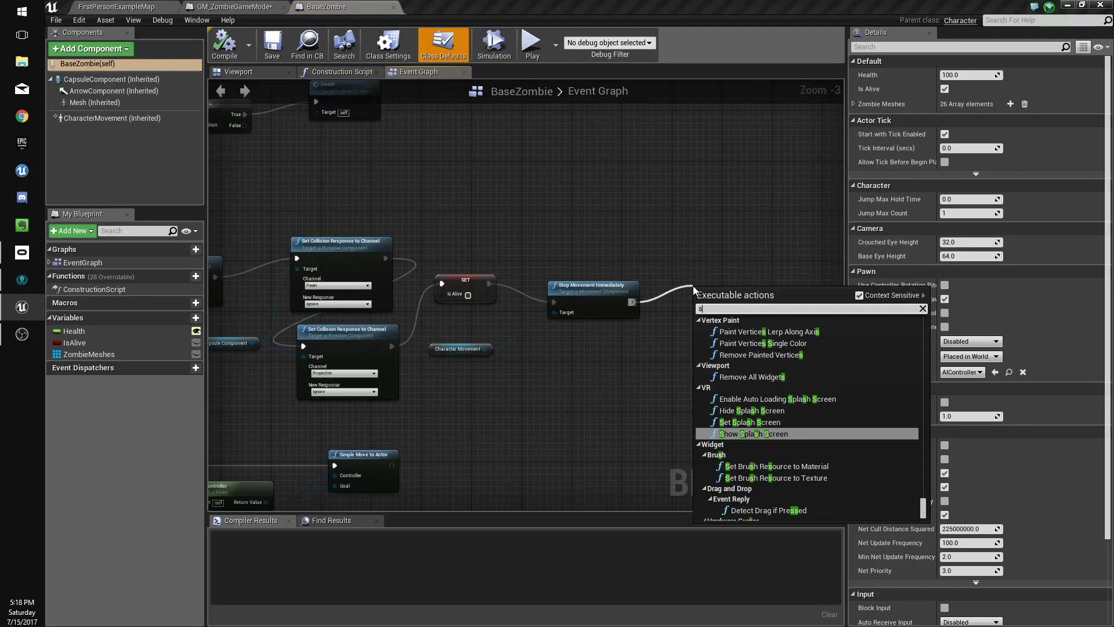
{"action": "type", "text": "et lfe"}
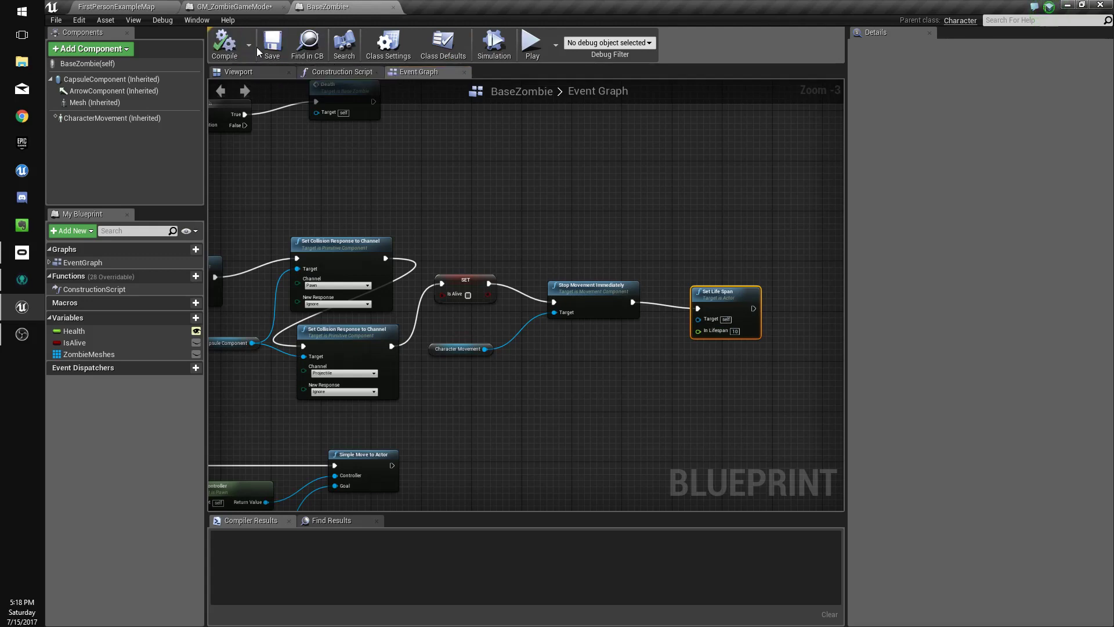
{"action": "left_click", "coordinate": [231, 6]}
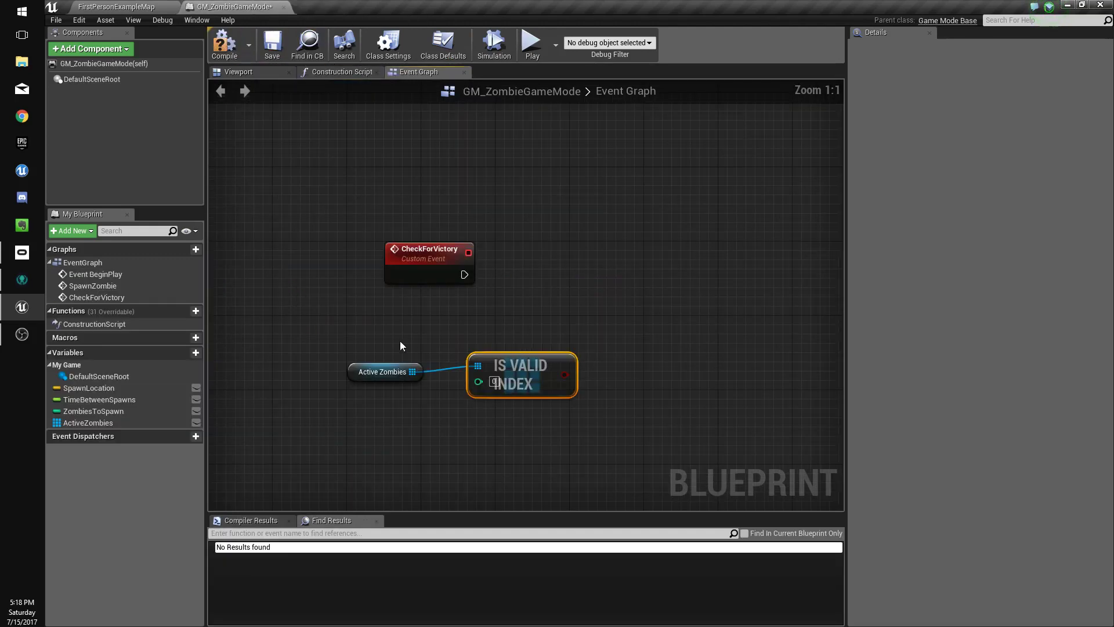
{"action": "mouse_move", "coordinate": [540, 378]}
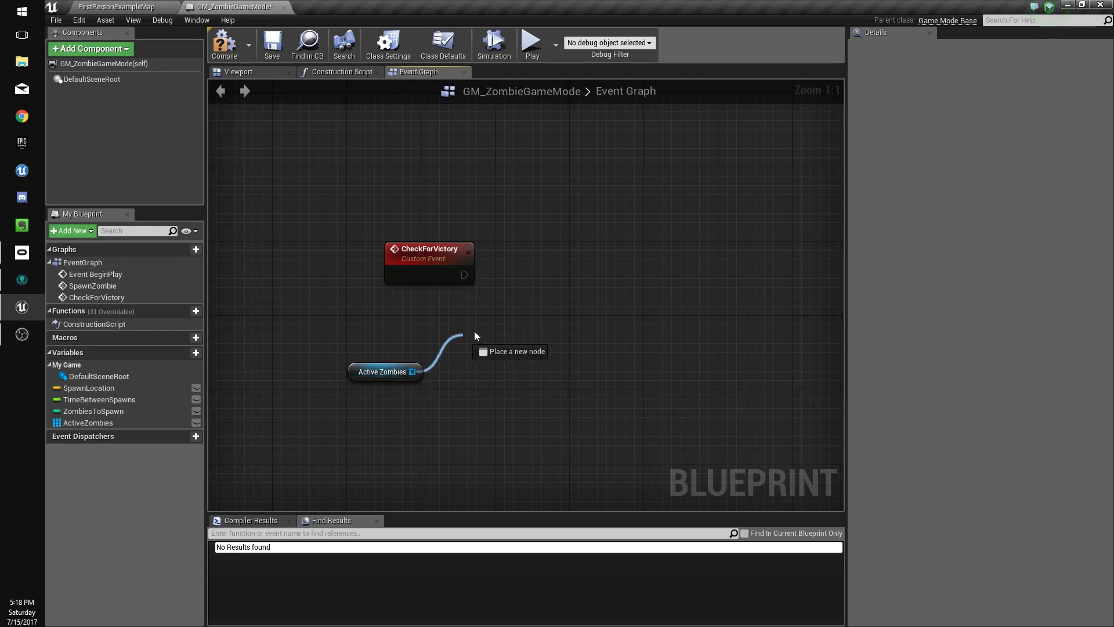
Replace Is Valid Index with a ForEachLoop over ActiveZombies and add a Boolean variable HasWon
{"action": "type", "text": "foral"}
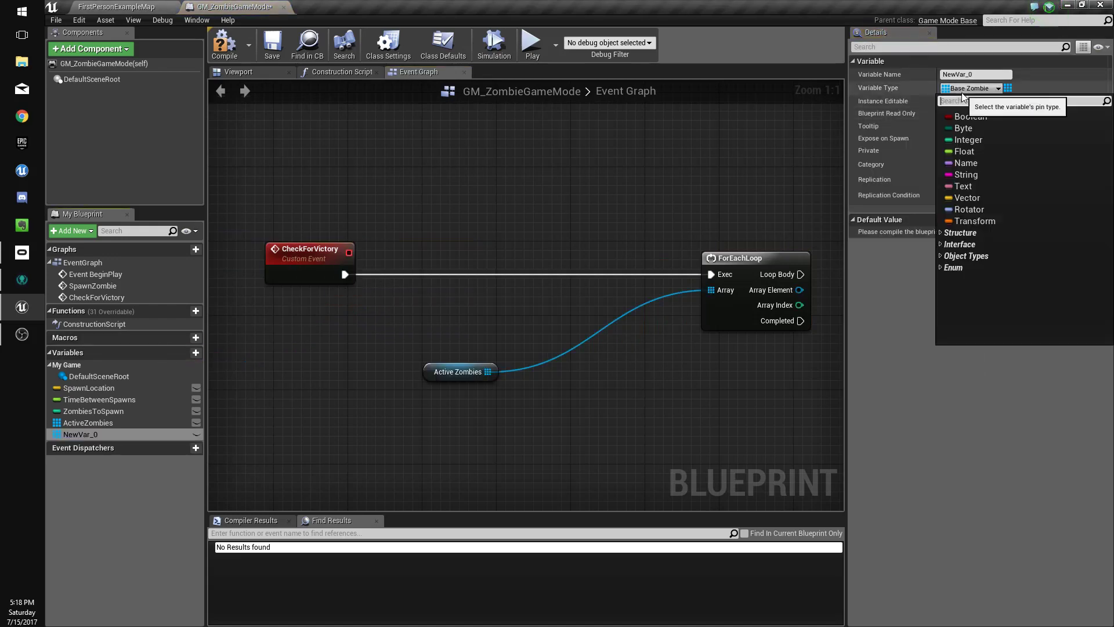
{"action": "left_click", "coordinate": [965, 116]}
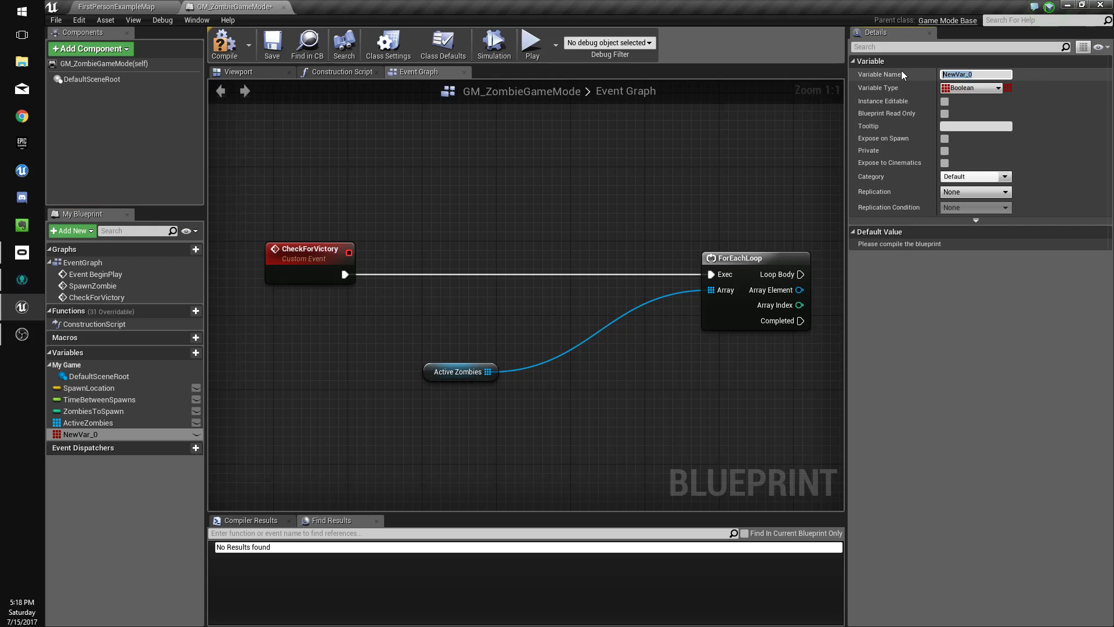
{"action": "type", "text": "HasWon"}
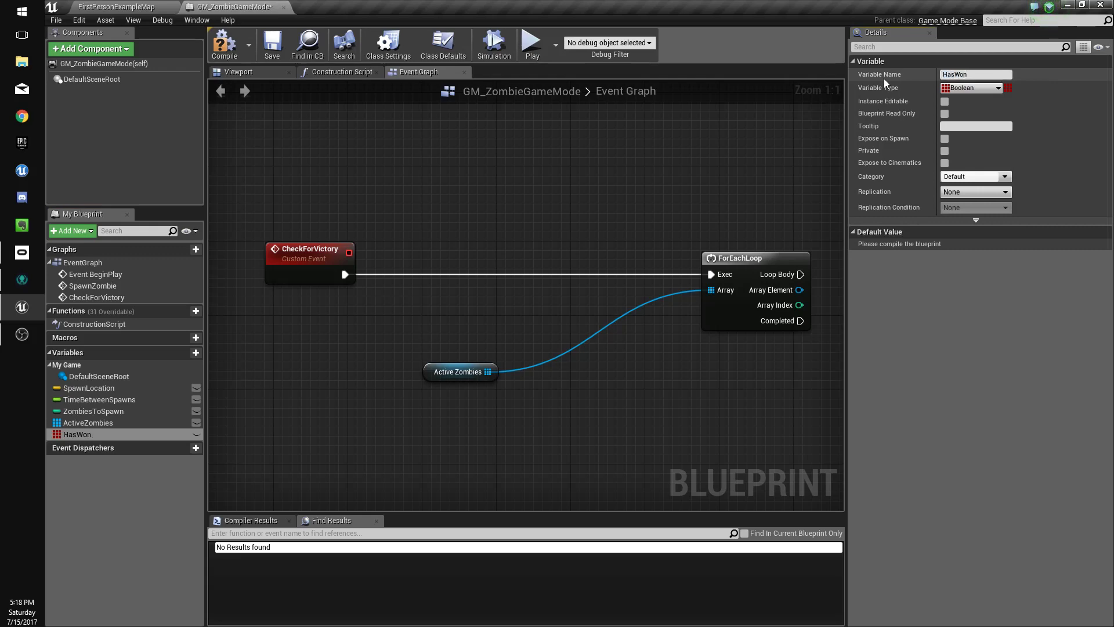
{"action": "double_click", "coordinate": [79, 434]}
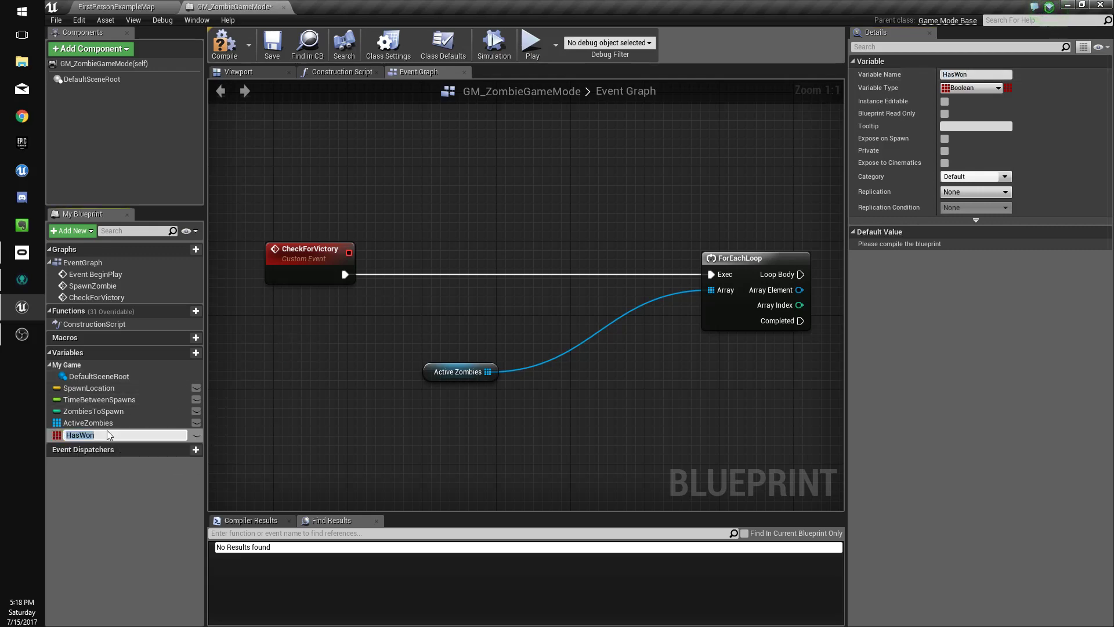
{"action": "mouse_move", "coordinate": [1009, 87]}
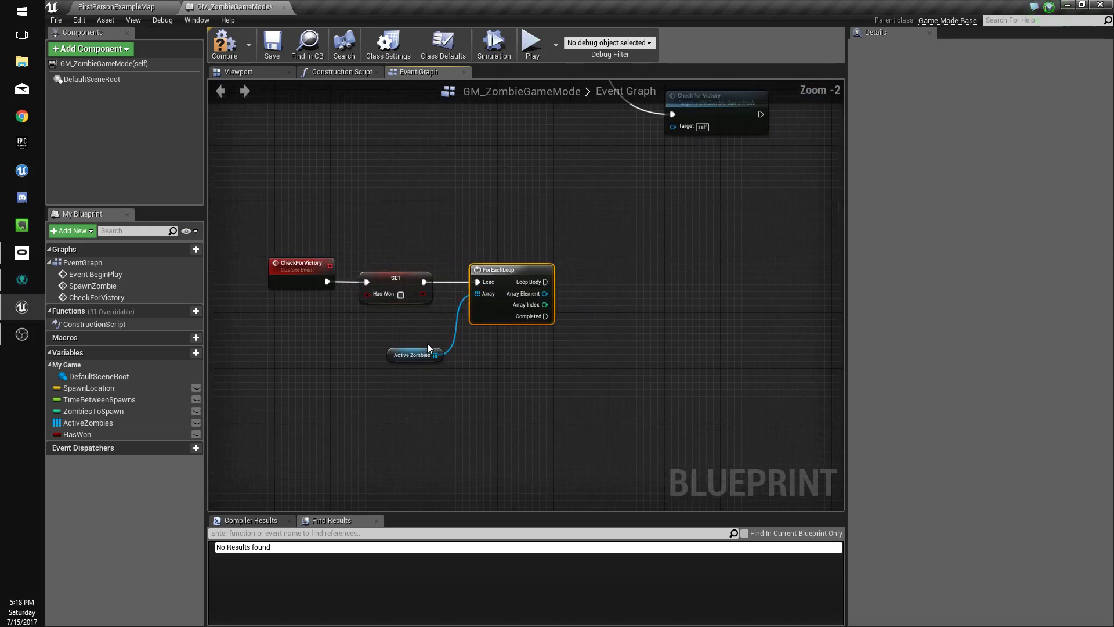
Wire each looped zombie's Is Alive into a Branch whose True path sets Has Won false
{"action": "left_click_drag", "start_coordinate": [510, 269], "coordinate": [567, 255]}
{"action": "type", "text": "is al"}
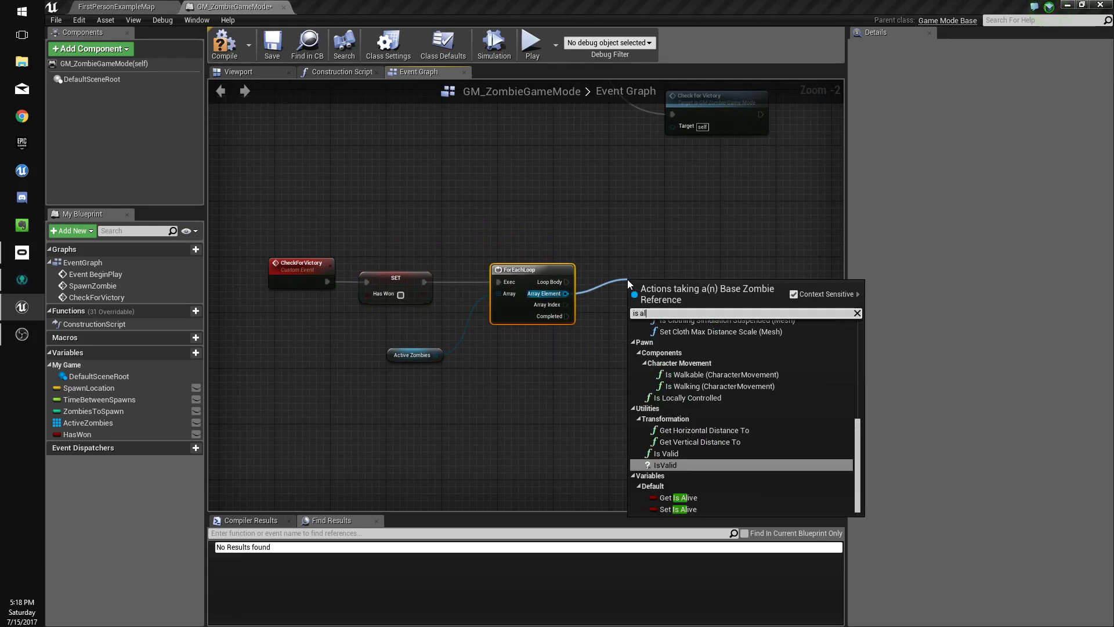
{"action": "left_click", "coordinate": [677, 497]}
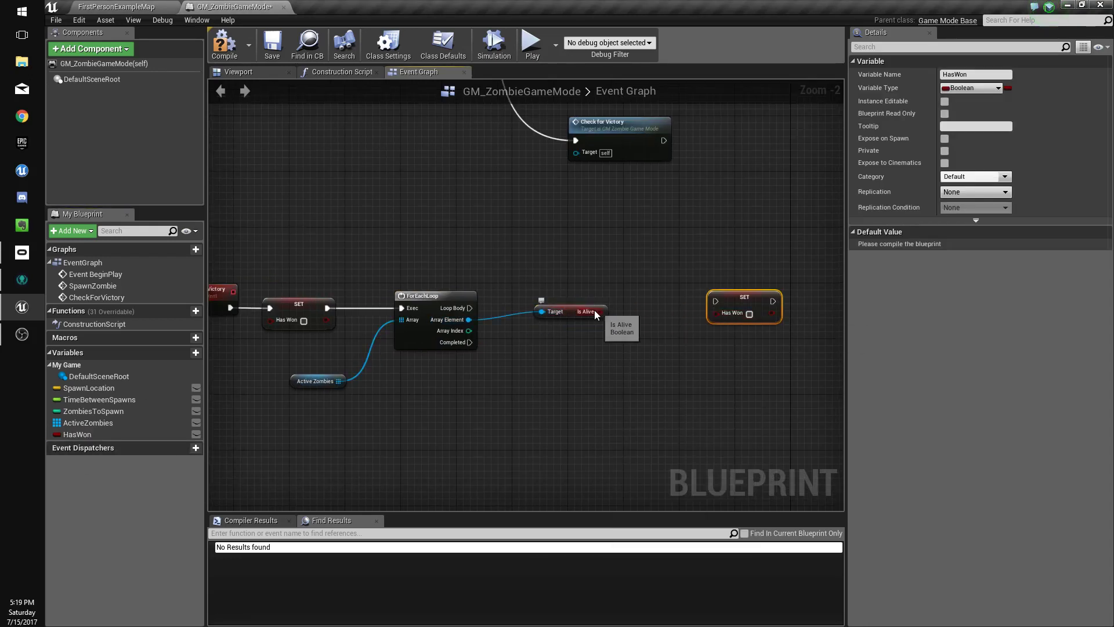
{"action": "left_click_drag", "start_coordinate": [598, 311], "coordinate": [715, 301]}
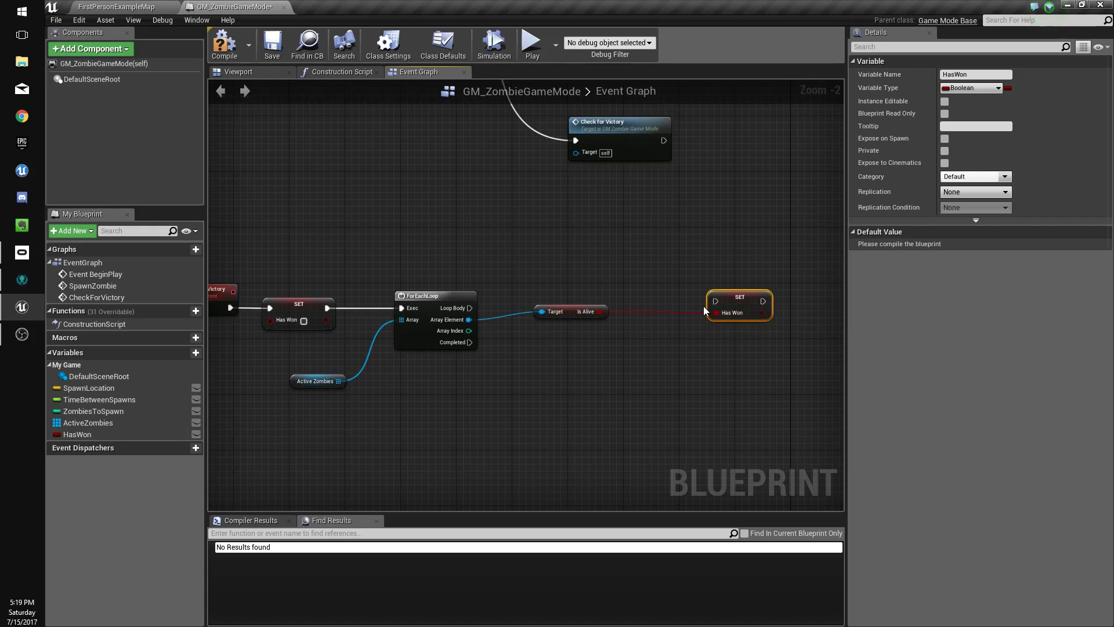
{"action": "left_click", "coordinate": [303, 320]}
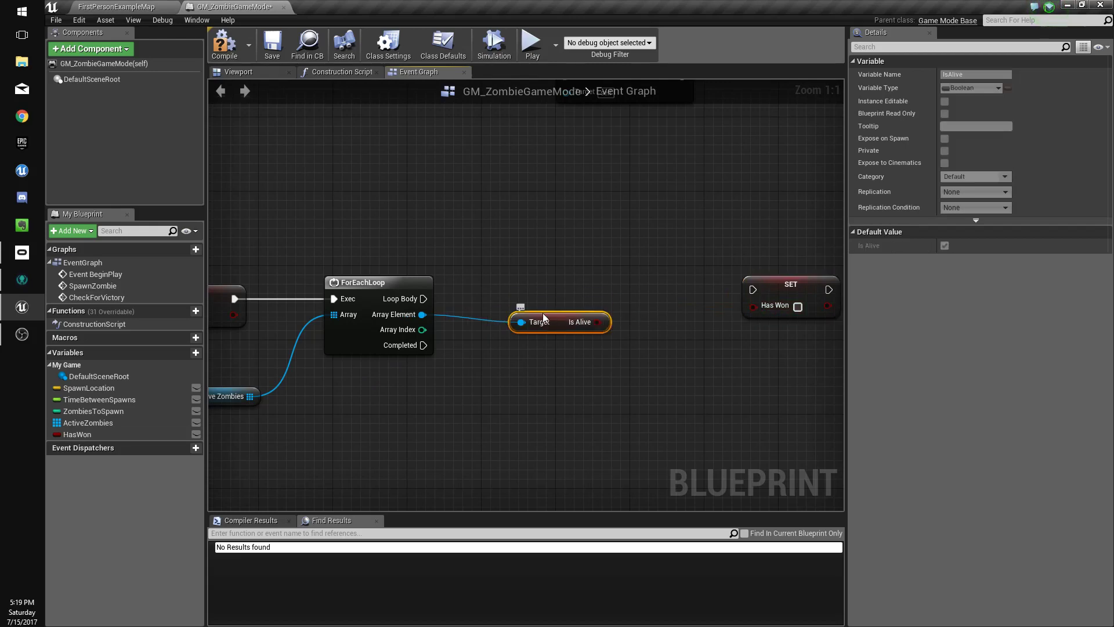
{"action": "mouse_move", "coordinate": [112, 428]}
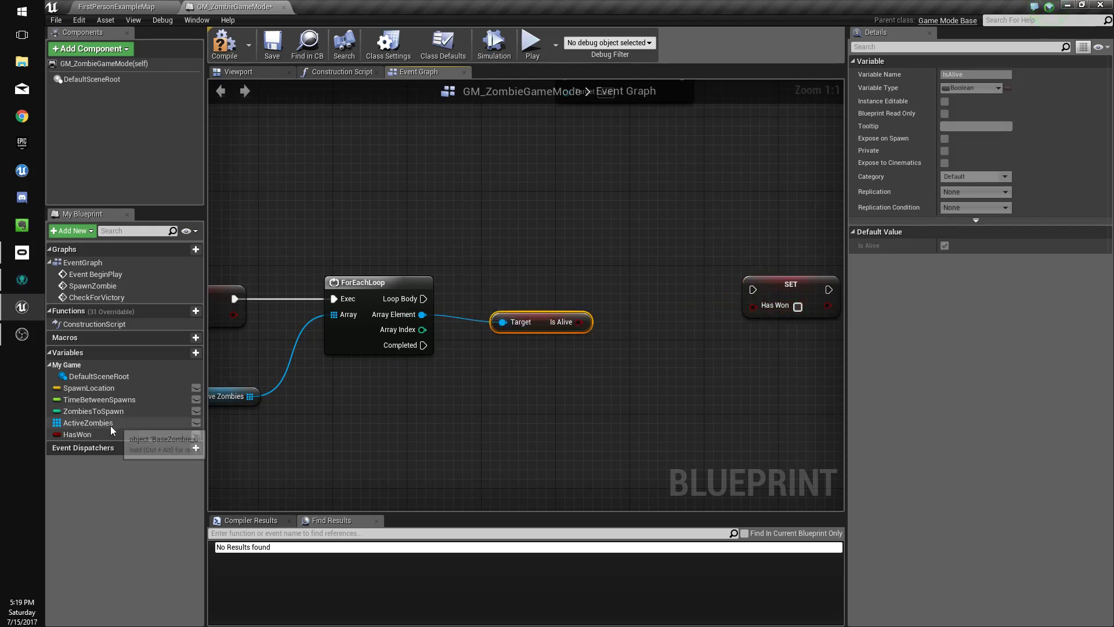
{"action": "mouse_move", "coordinate": [615, 283]}
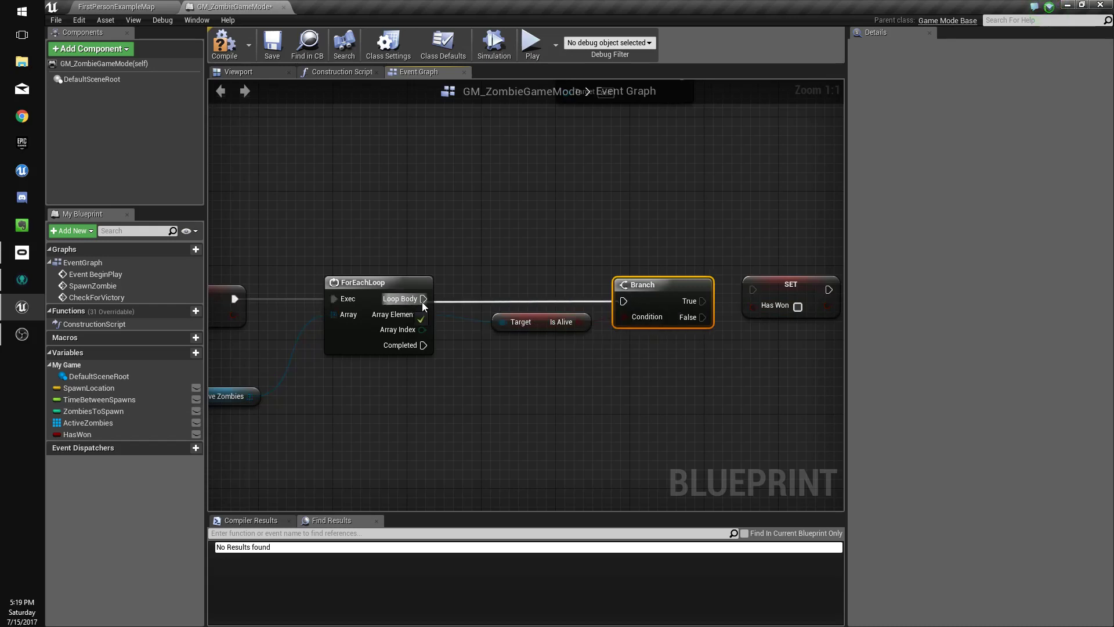
{"action": "left_click", "coordinate": [790, 296]}
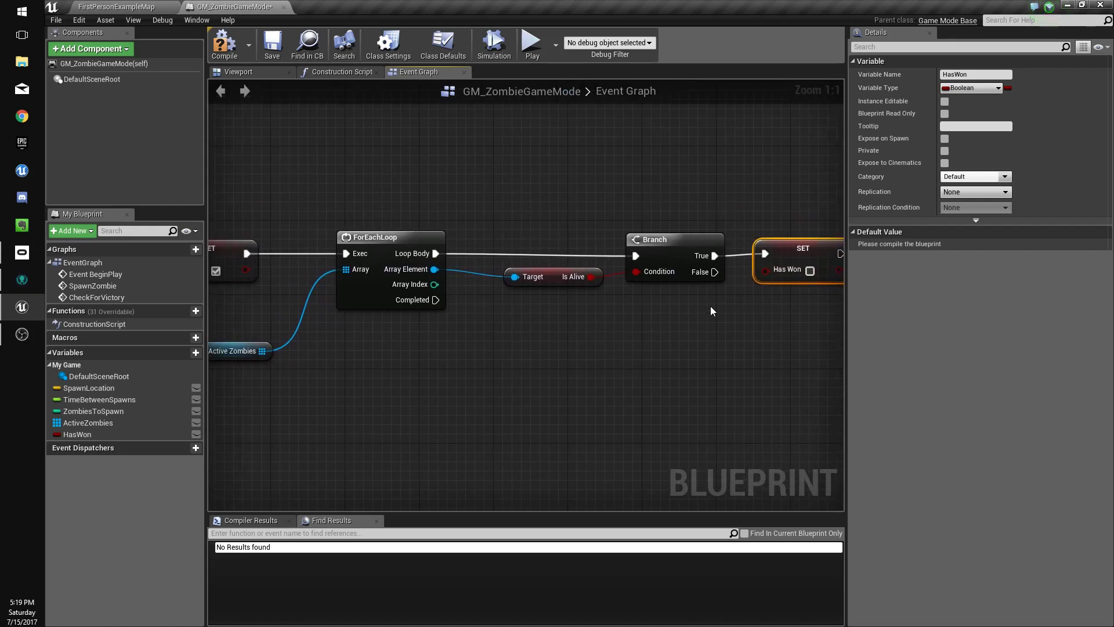
{"action": "mouse_move", "coordinate": [696, 304]}
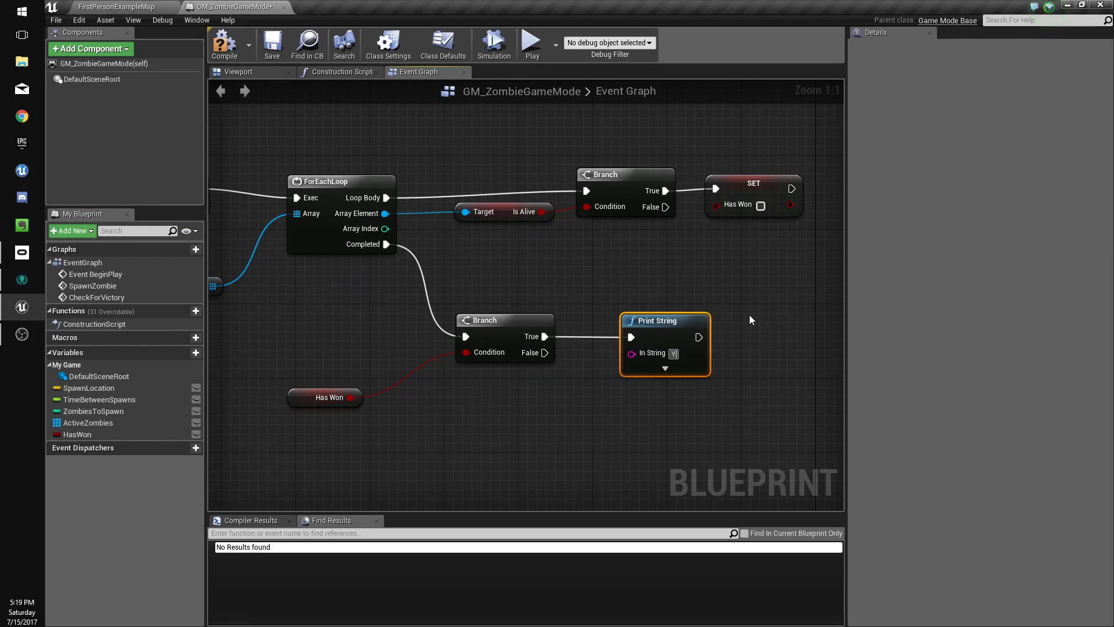
Print 'YOU WON GUY' when Has Won is true; otherwise add Set Timer by Event
{"action": "type", "text": "YOU WON GUY"}
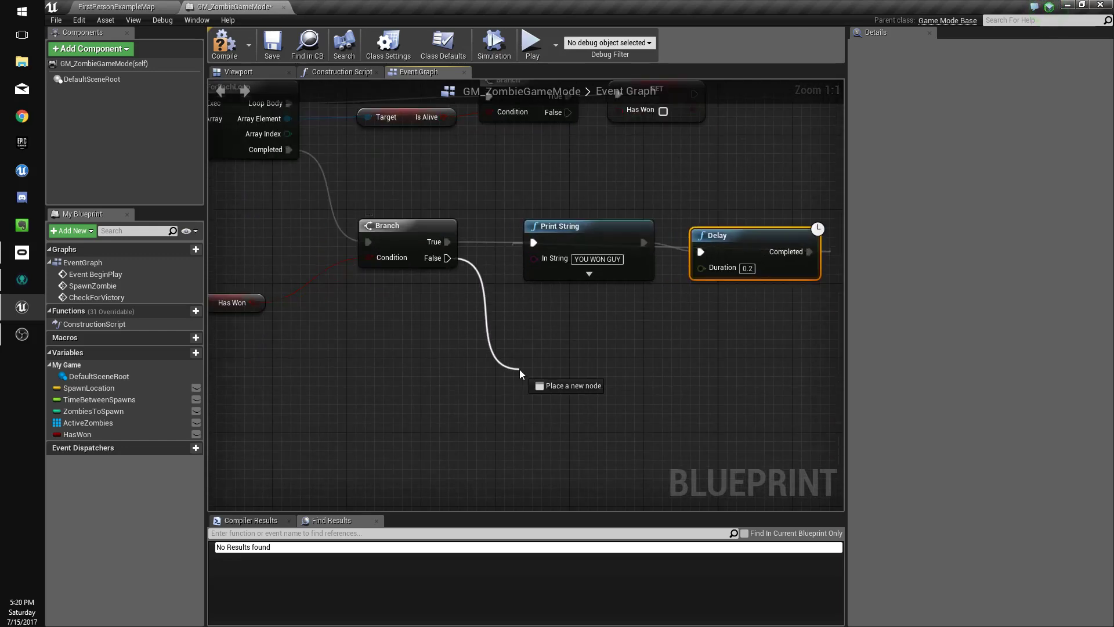
{"action": "type", "text": "timer by ev"}
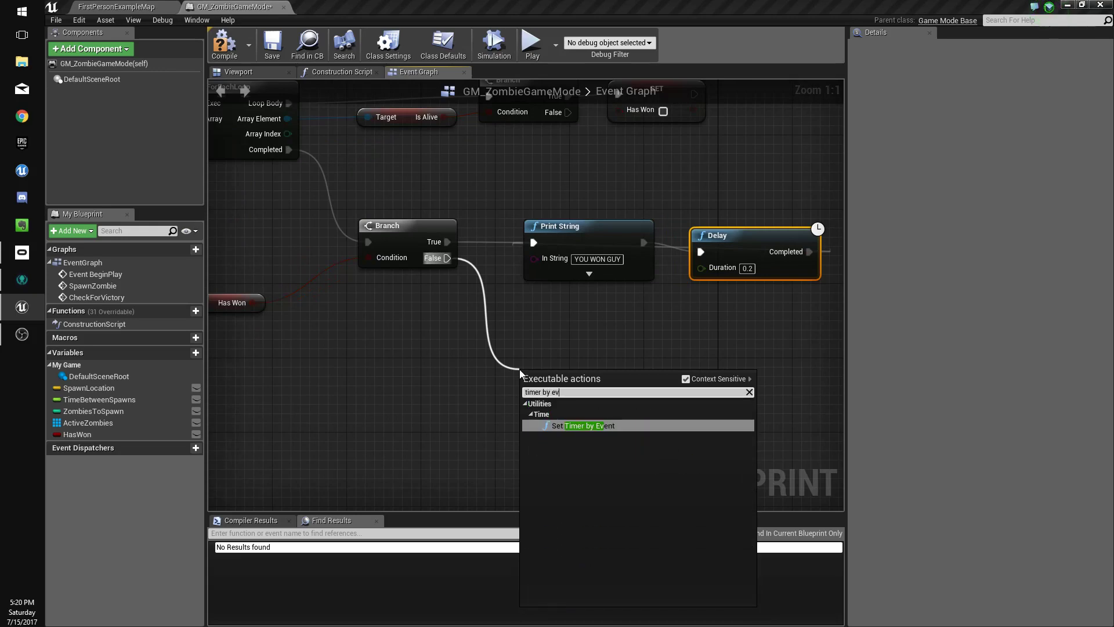
{"action": "left_click", "coordinate": [589, 425]}
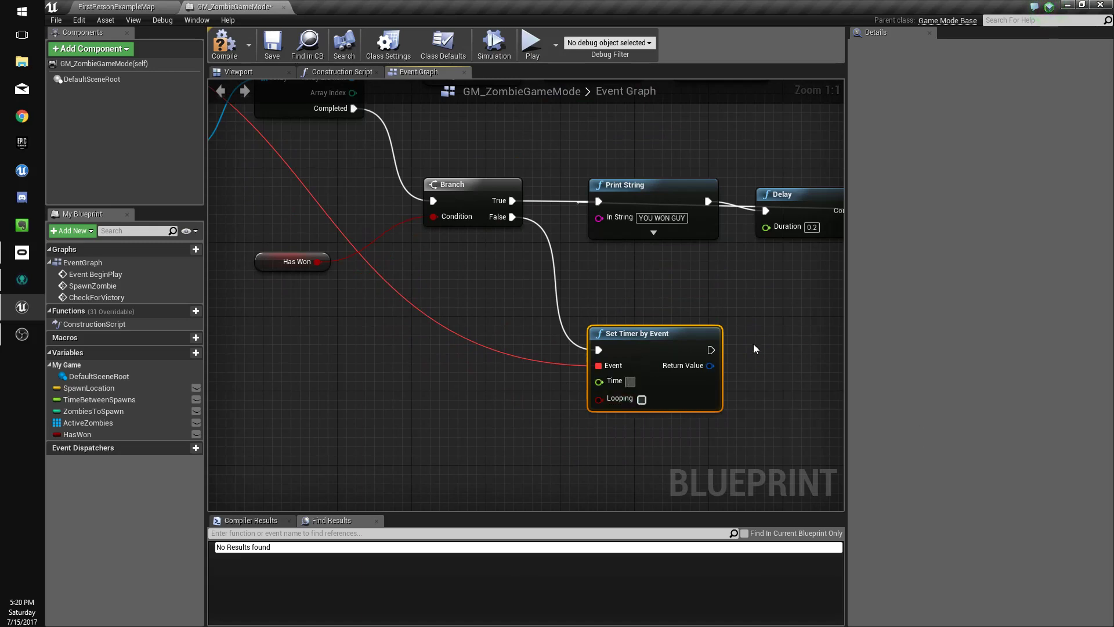
{"action": "scroll", "scroll_direction": "down", "scroll_amount": 3}
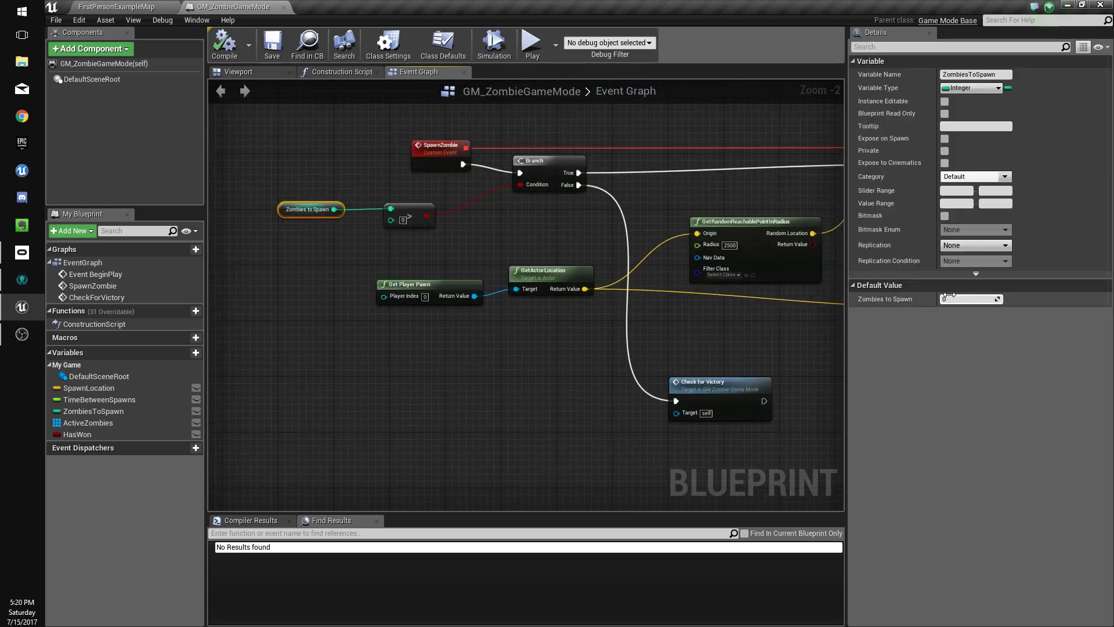
Set Zombies to Spawn default value to 3 and save GM_ZombieGameMode
{"action": "type", "text": "3"}
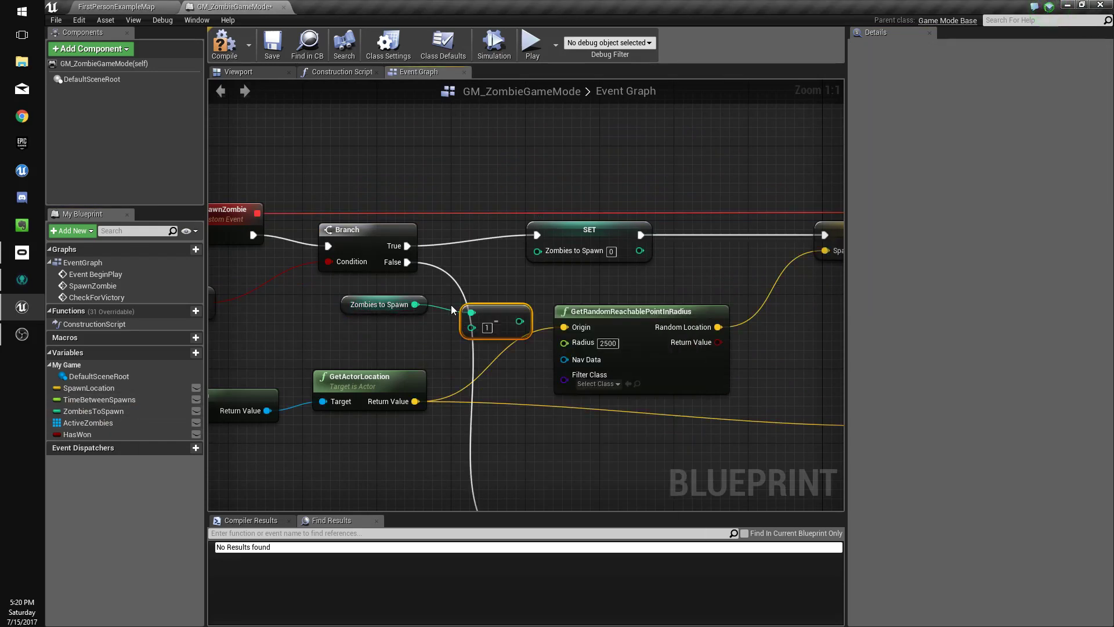
{"action": "scroll", "scroll_direction": "down", "scroll_amount": 3}
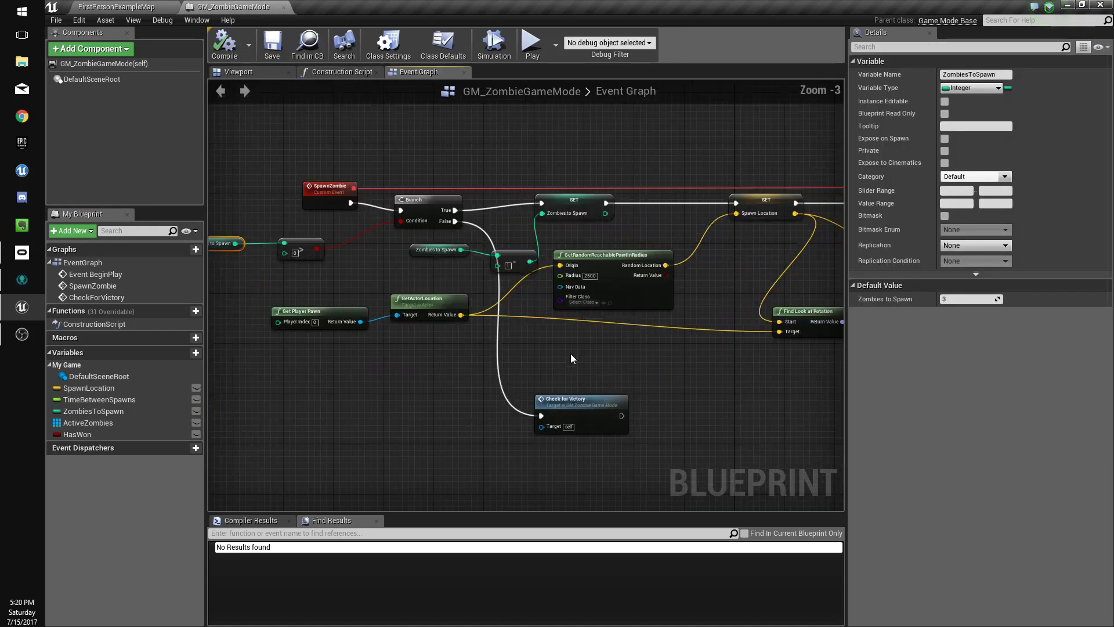
{"action": "scroll", "scroll_direction": "down", "scroll_amount": 3}
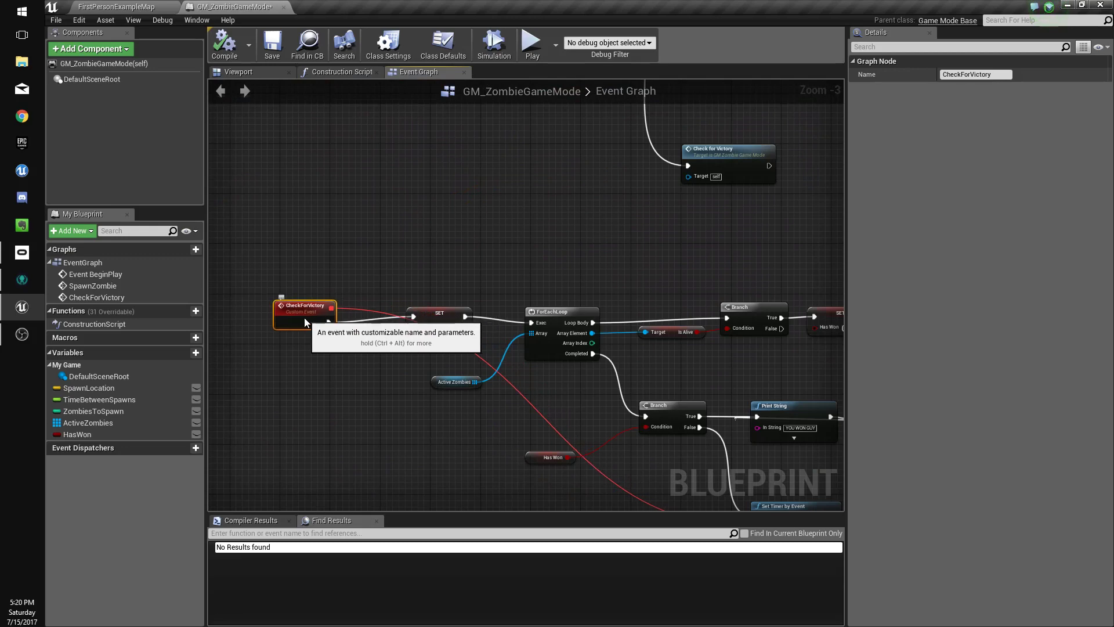
{"action": "scroll", "scroll_direction": "down", "scroll_amount": 3}
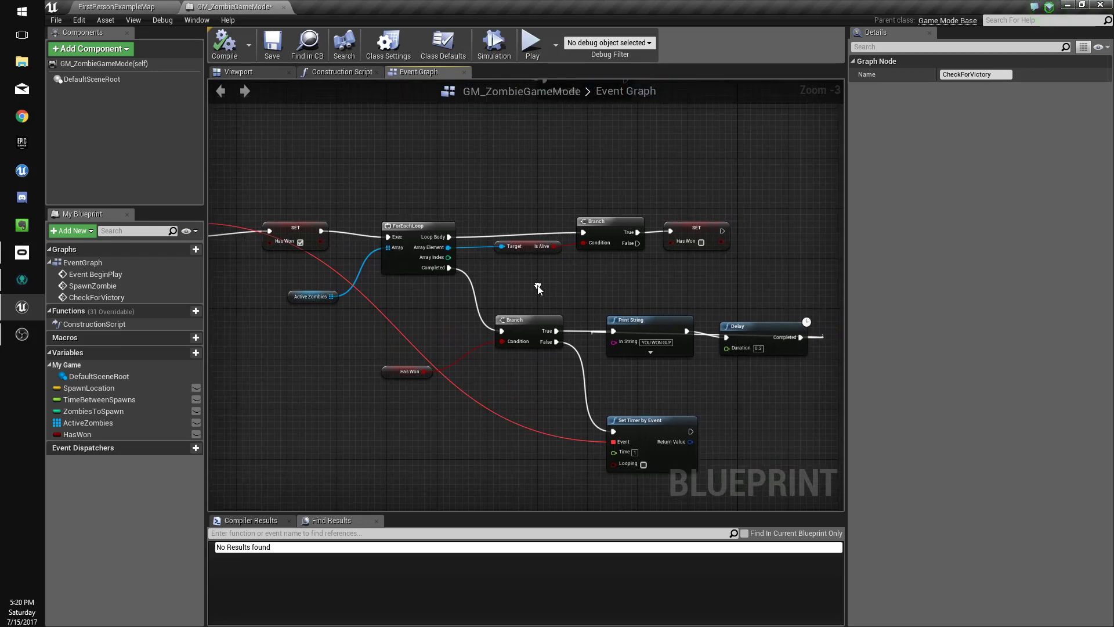
{"action": "mouse_move", "coordinate": [462, 308]}
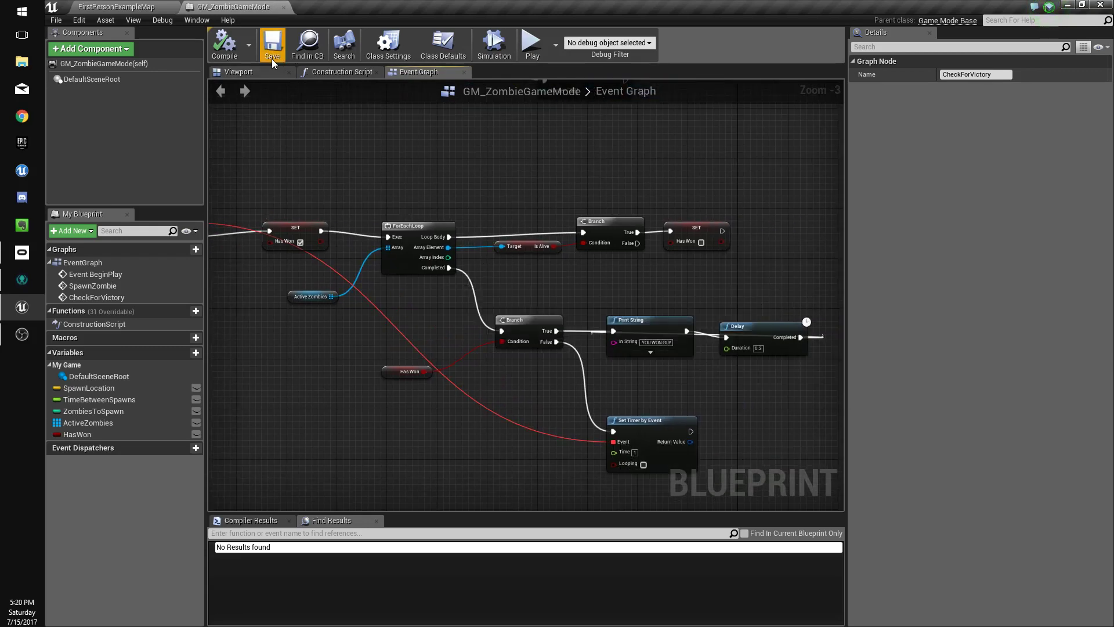
{"action": "left_click", "coordinate": [105, 6]}
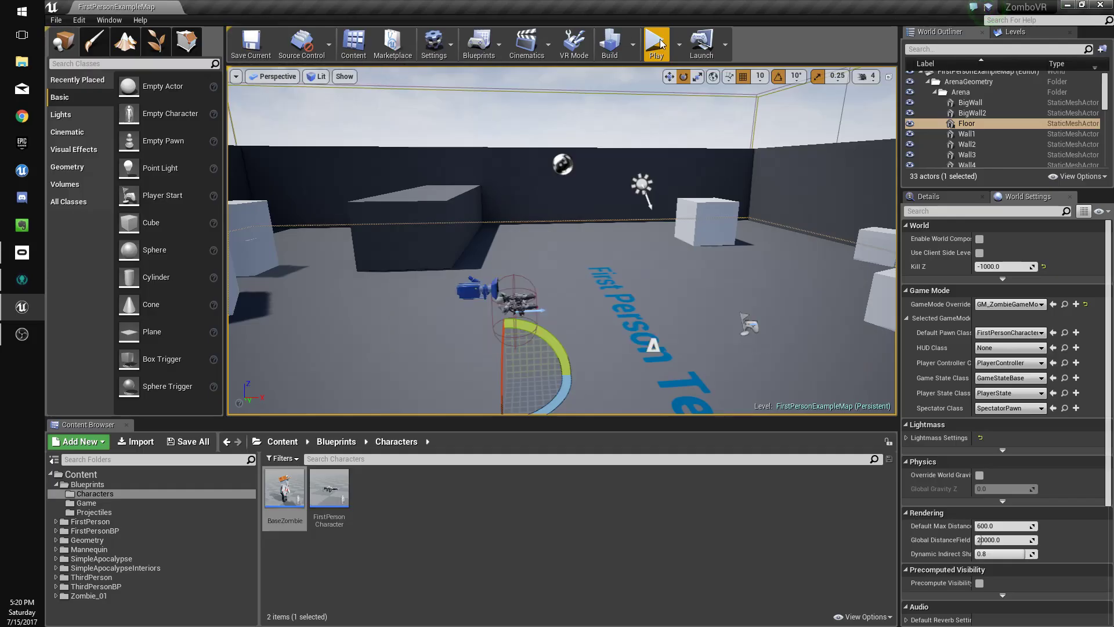
Test-play and stop the level, then reopen GM_ZombieGameMode from Content/Blueprints/Game
{"action": "left_click", "coordinate": [657, 42]}
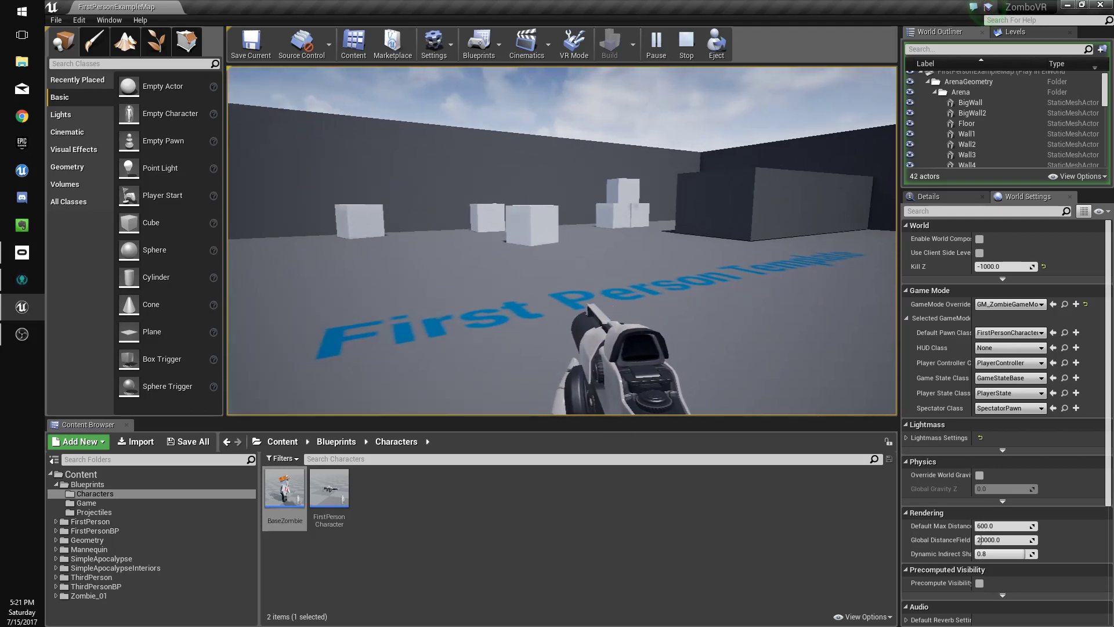
{"action": "left_click", "coordinate": [687, 41]}
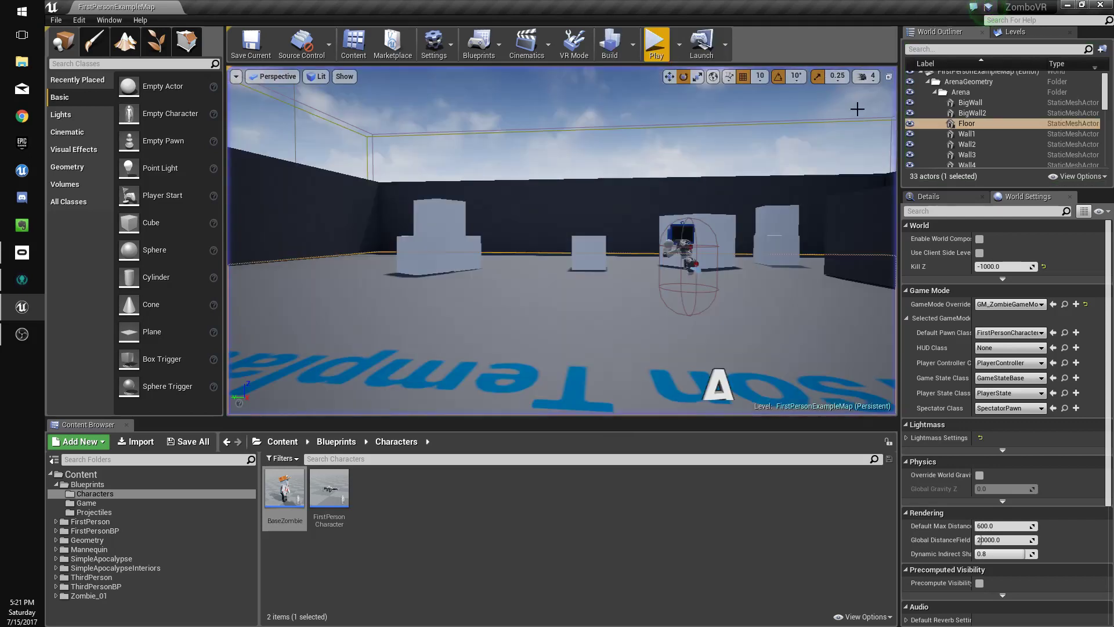
{"action": "double_click", "coordinate": [284, 488]}
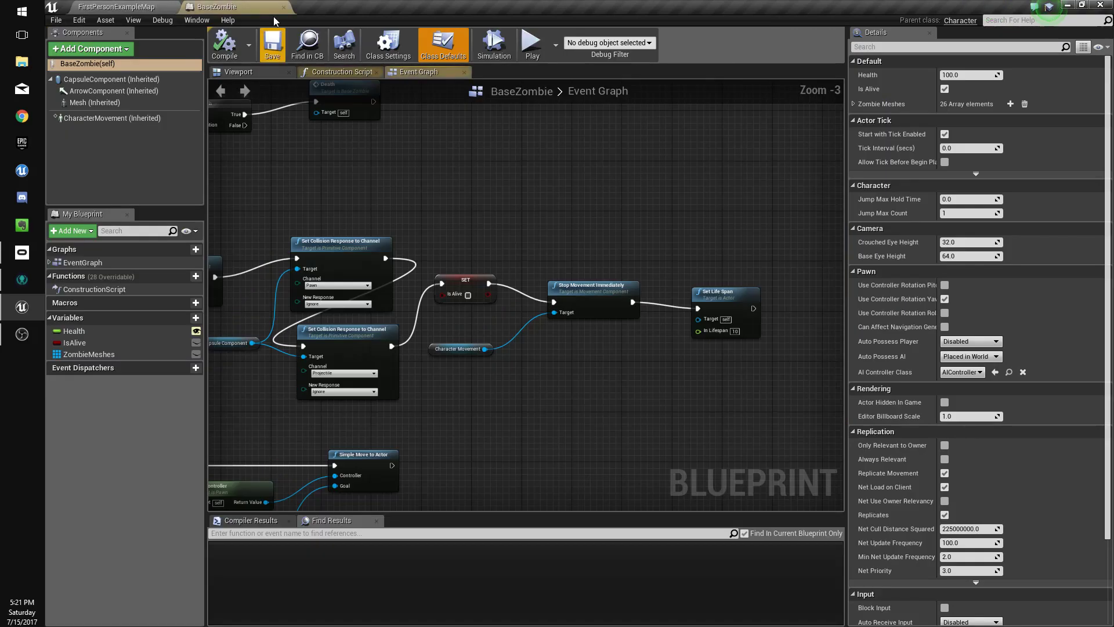
{"action": "left_click", "coordinate": [108, 6]}
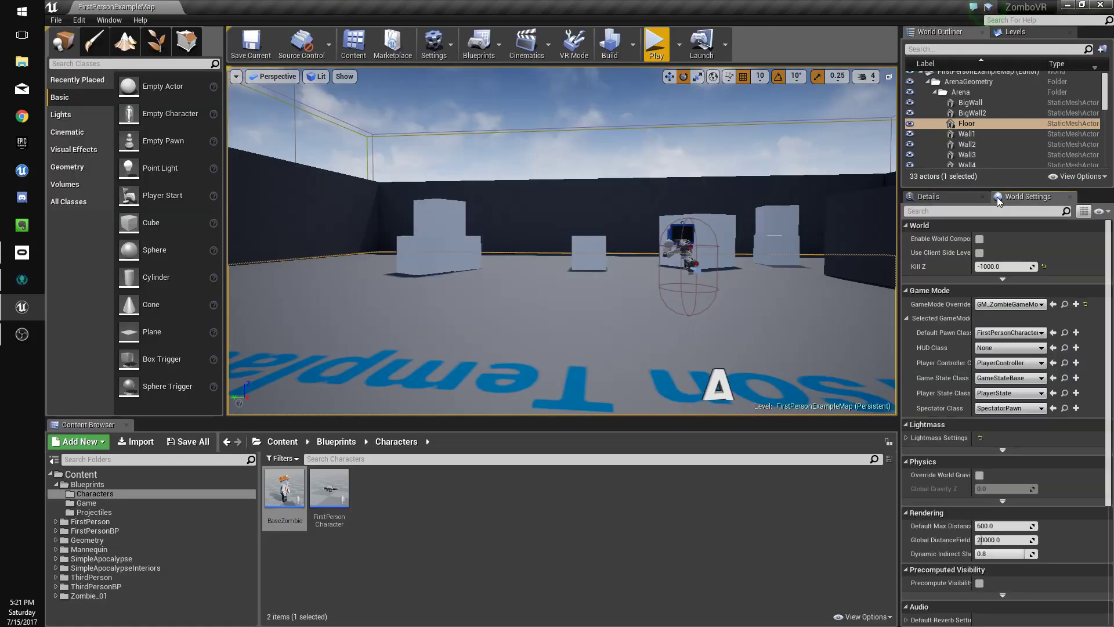
{"action": "left_click", "coordinate": [87, 503]}
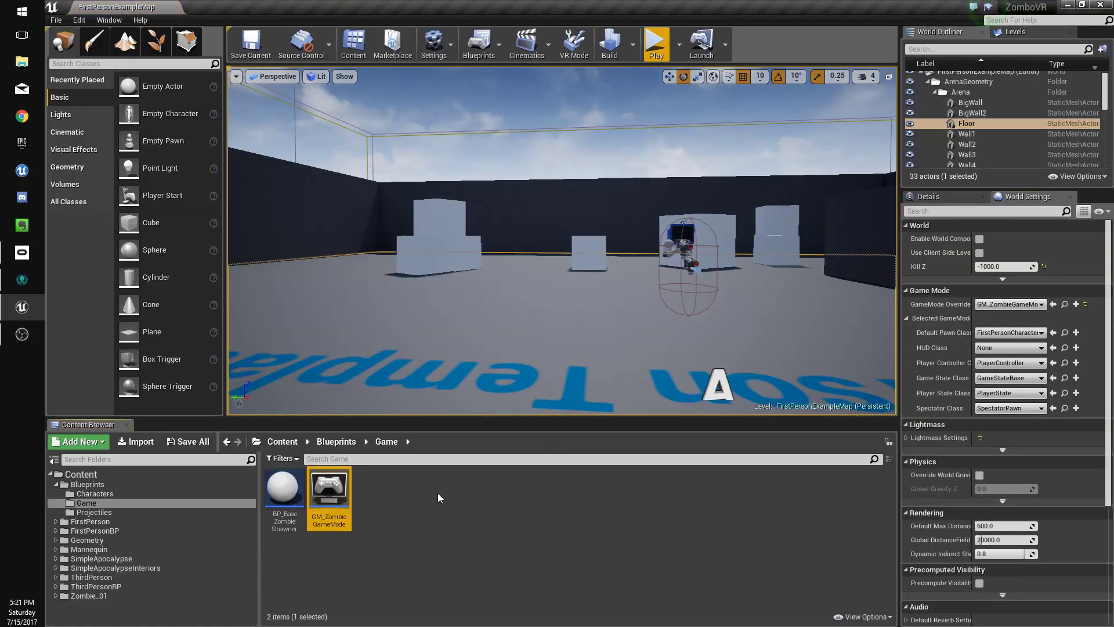
{"action": "double_click", "coordinate": [328, 488]}
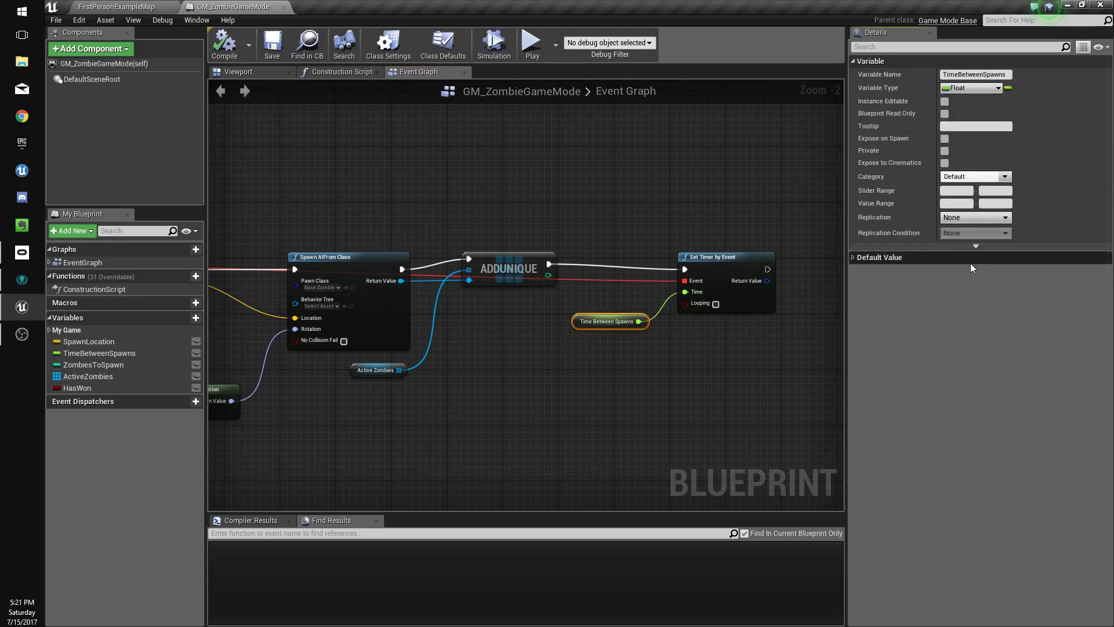
Enter 1.0 as the Time Between Spawns default value
{"action": "left_click", "coordinate": [852, 257]}
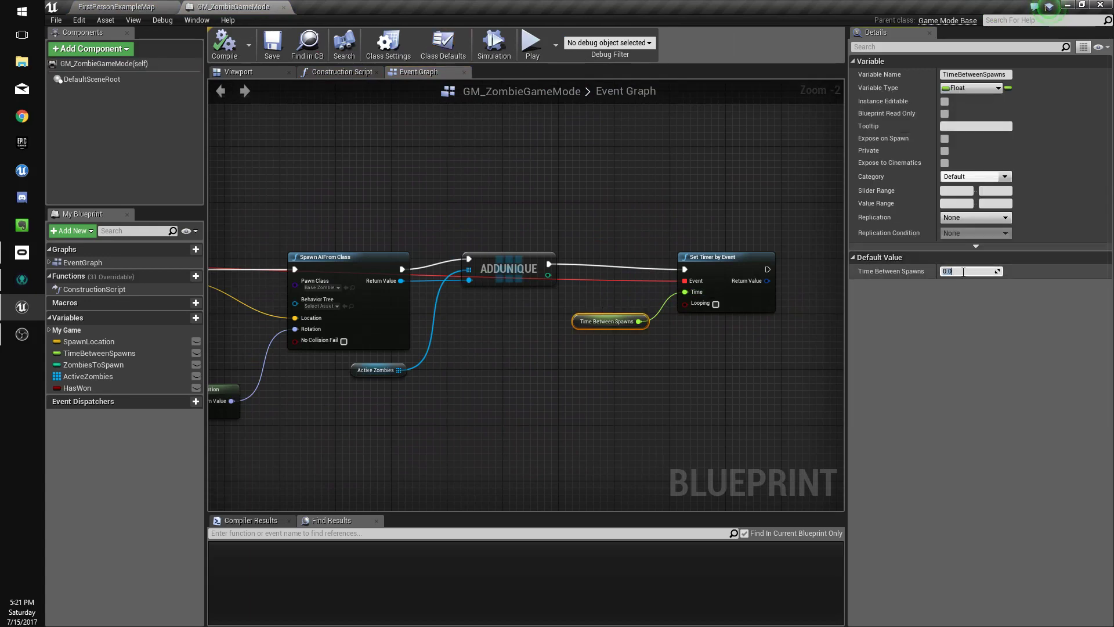
{"action": "type", "text": "1.0"}
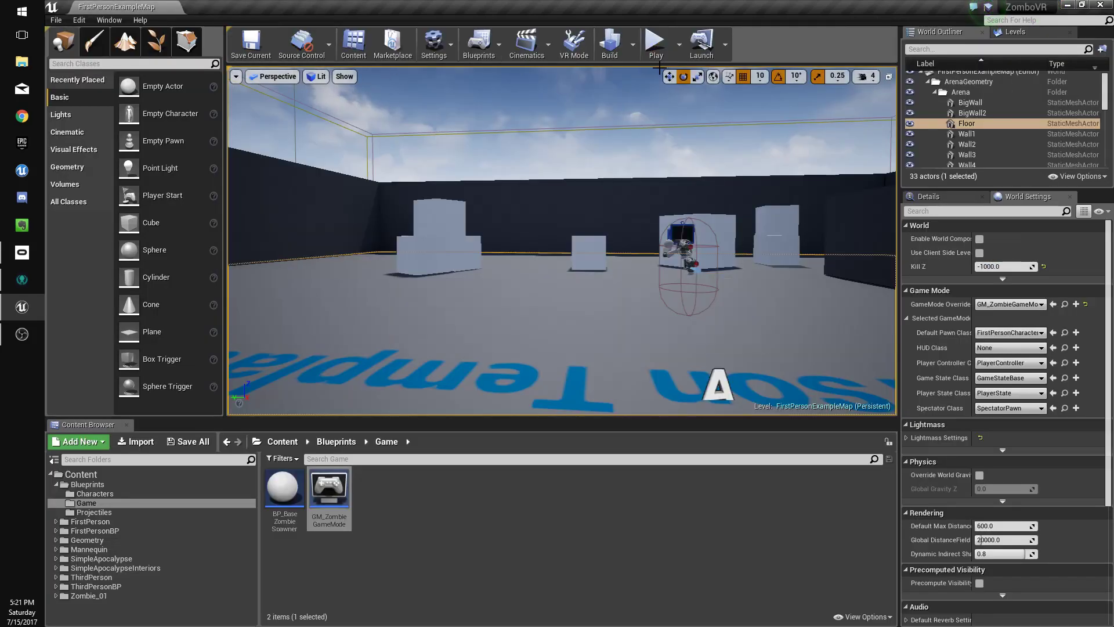
Play the level until 'YOU WON GUY' appears, then stop the session
{"action": "left_click", "coordinate": [656, 39]}
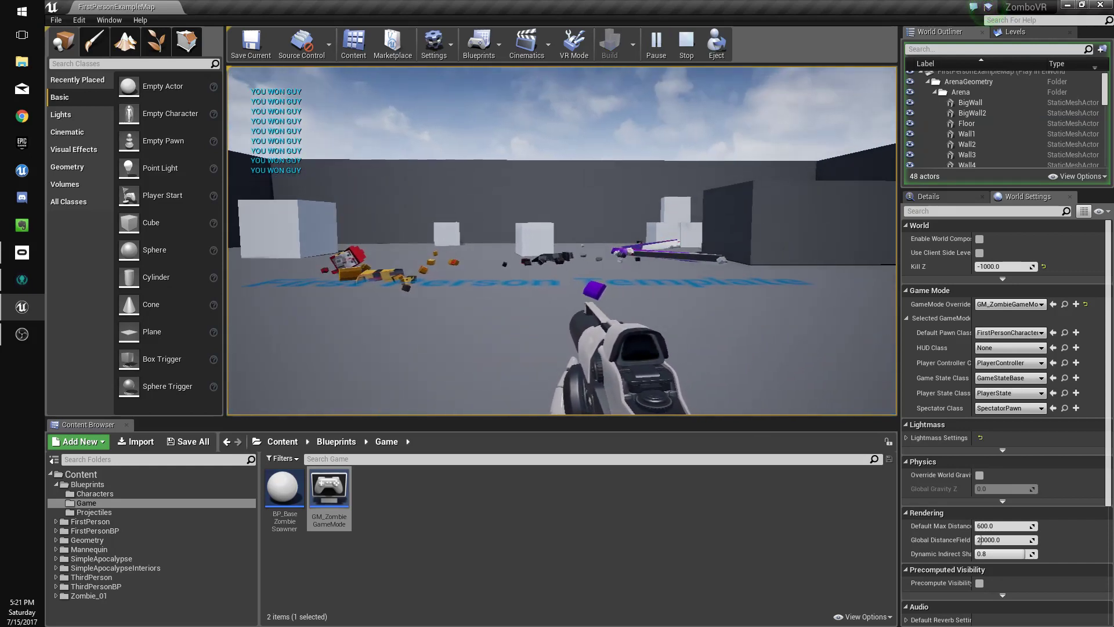
{"action": "left_click", "coordinate": [686, 39]}
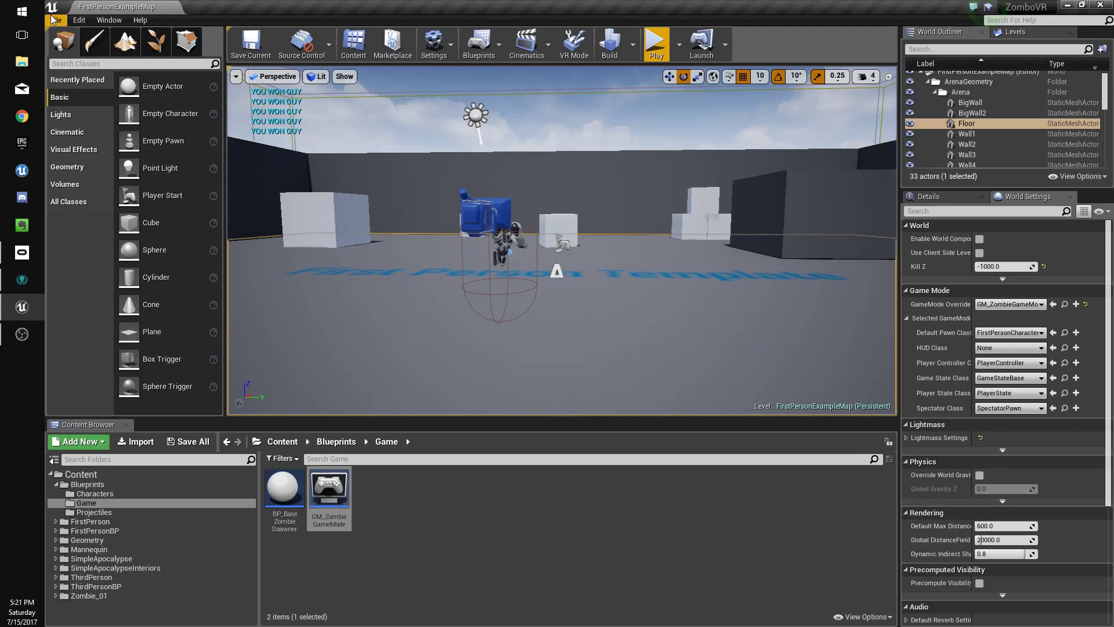